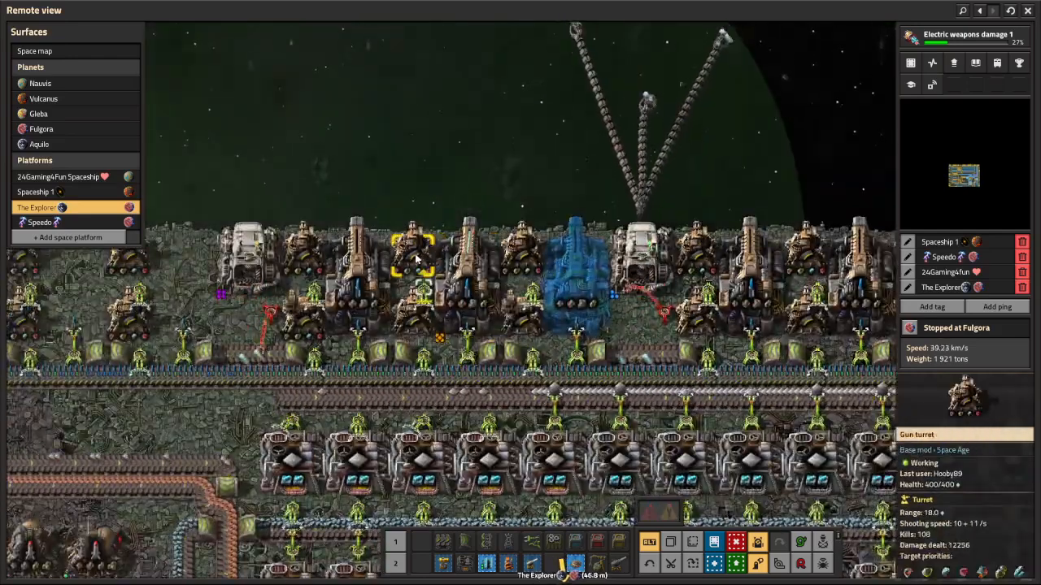
Inspect a gun turret's settings, then look over nearby platform entities
click(410, 260)
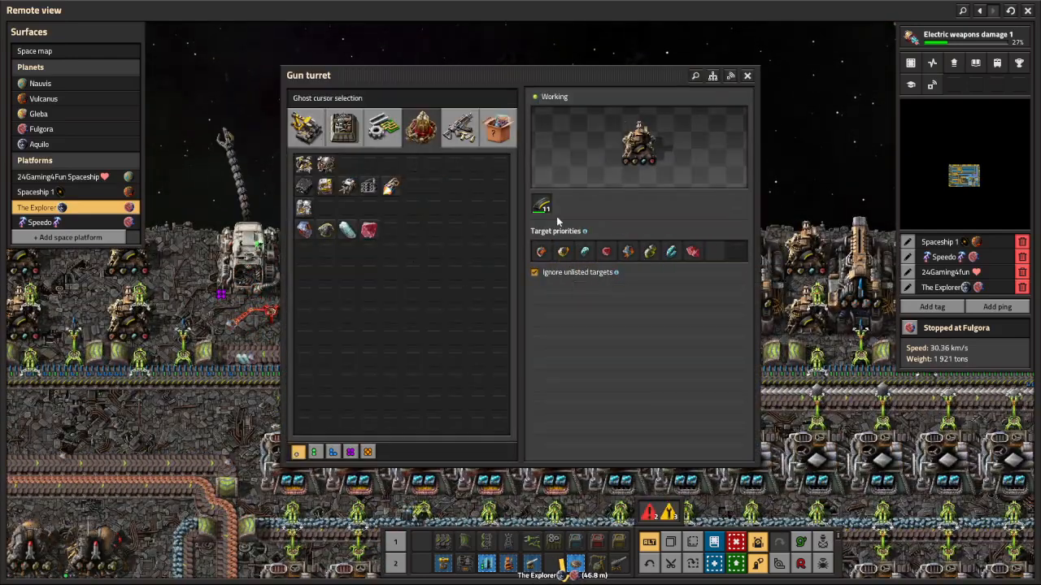
click(747, 75)
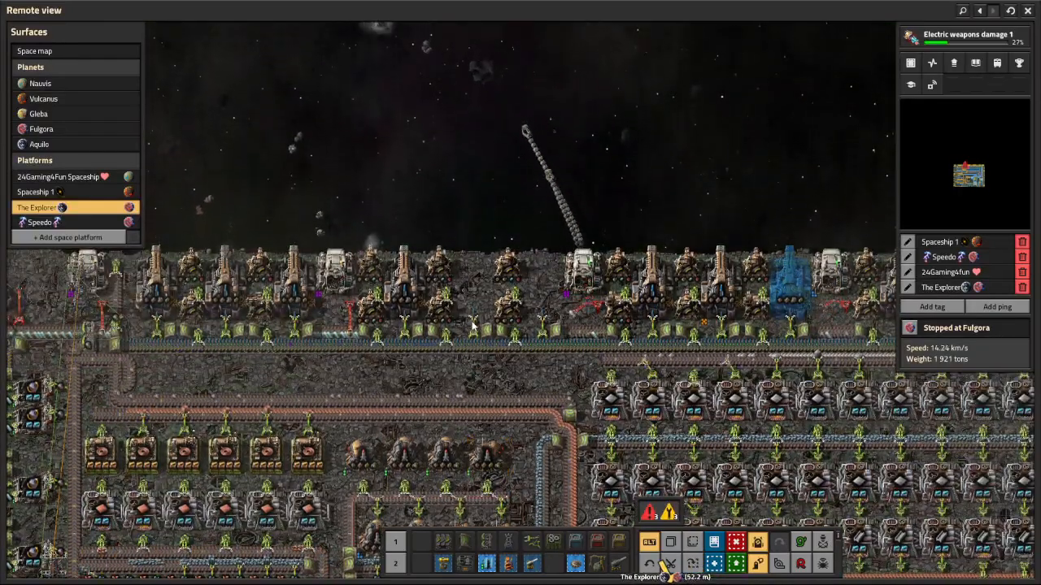
click(435, 280)
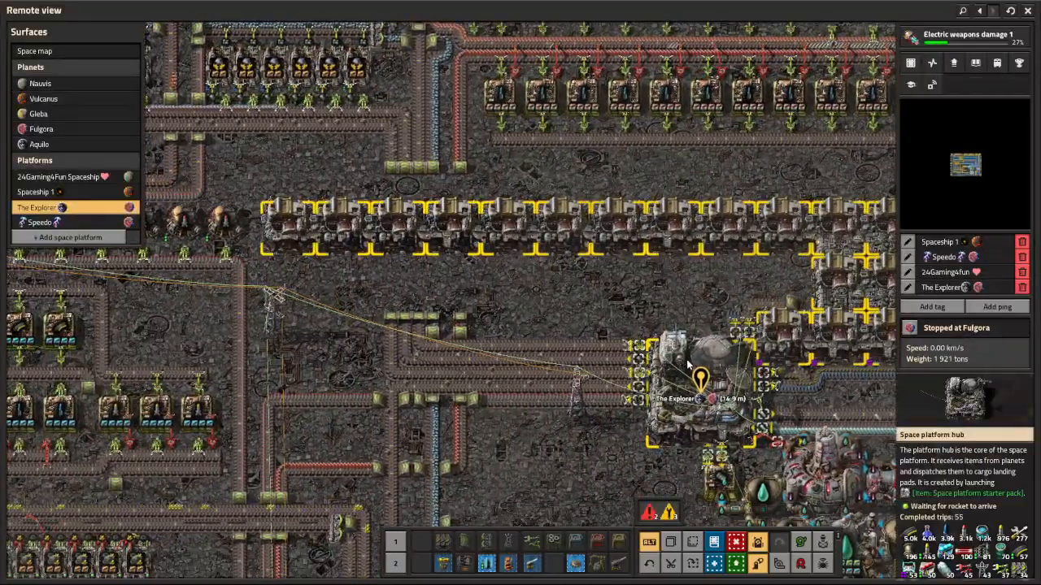
click(695, 374)
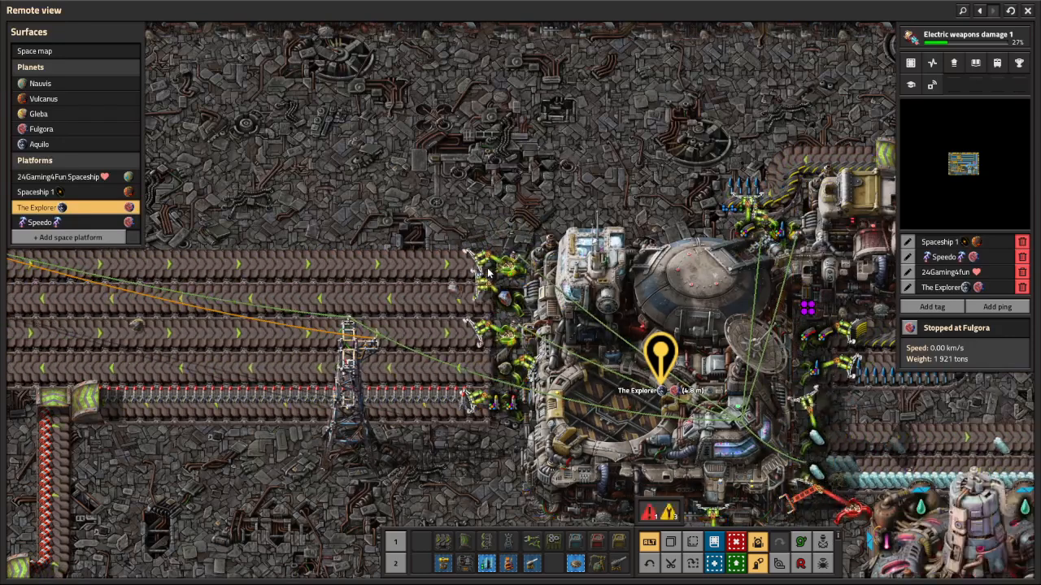
click(370, 301)
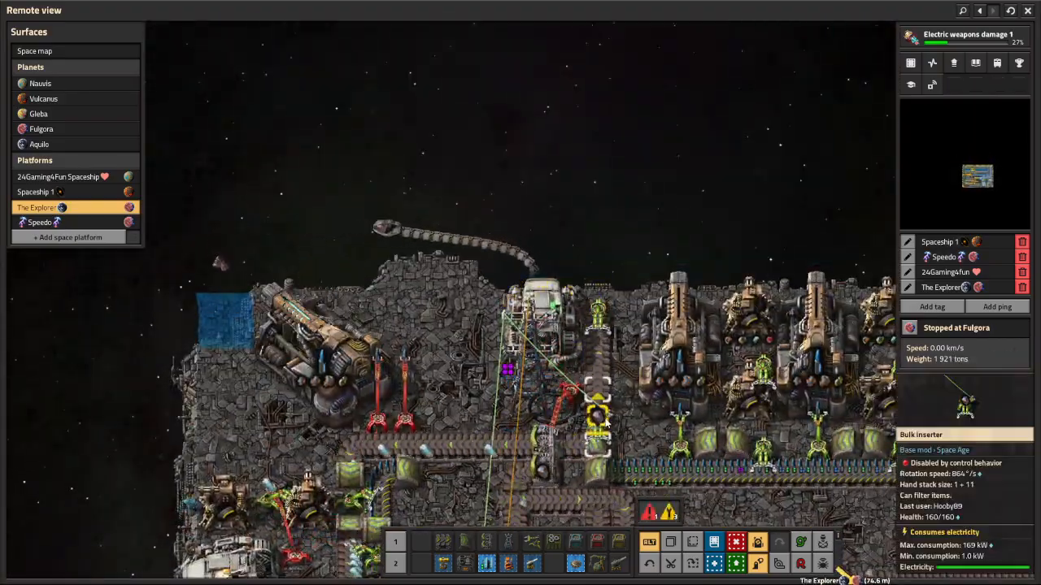
Check a bulk inserter, then the one by the ice belt loop with its condition against 50
click(596, 421)
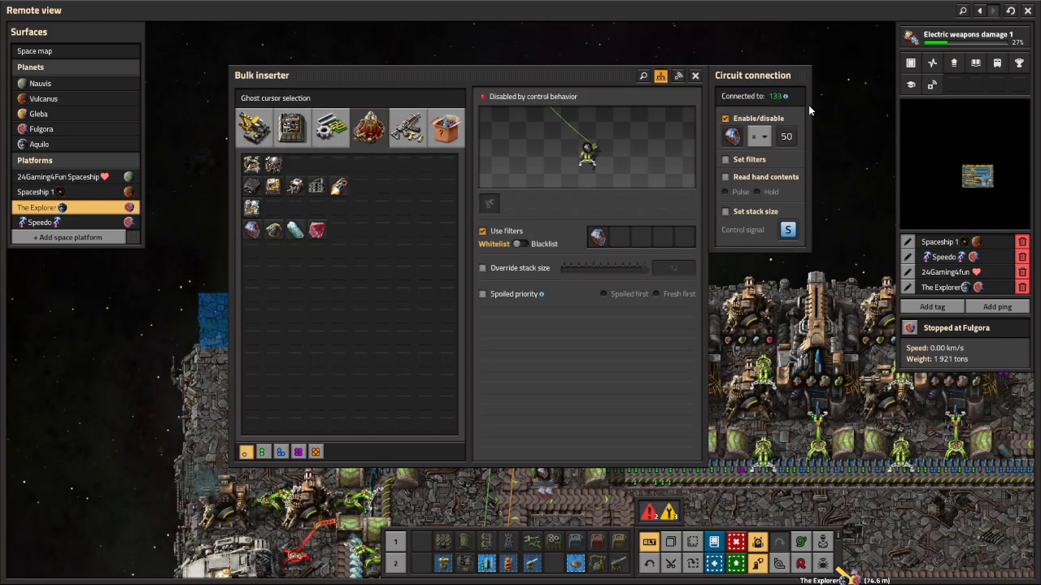
click(640, 237)
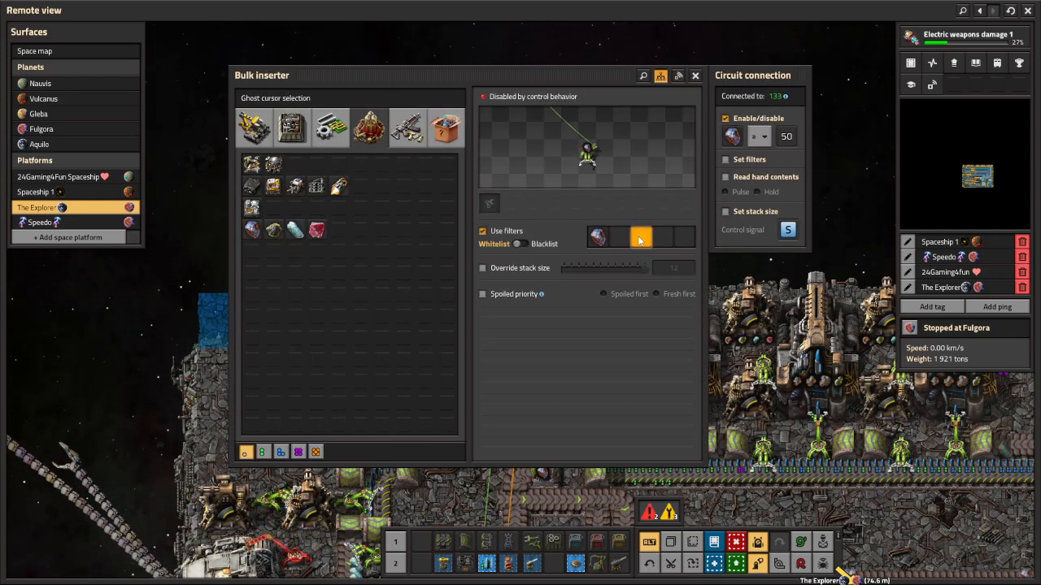
click(696, 75)
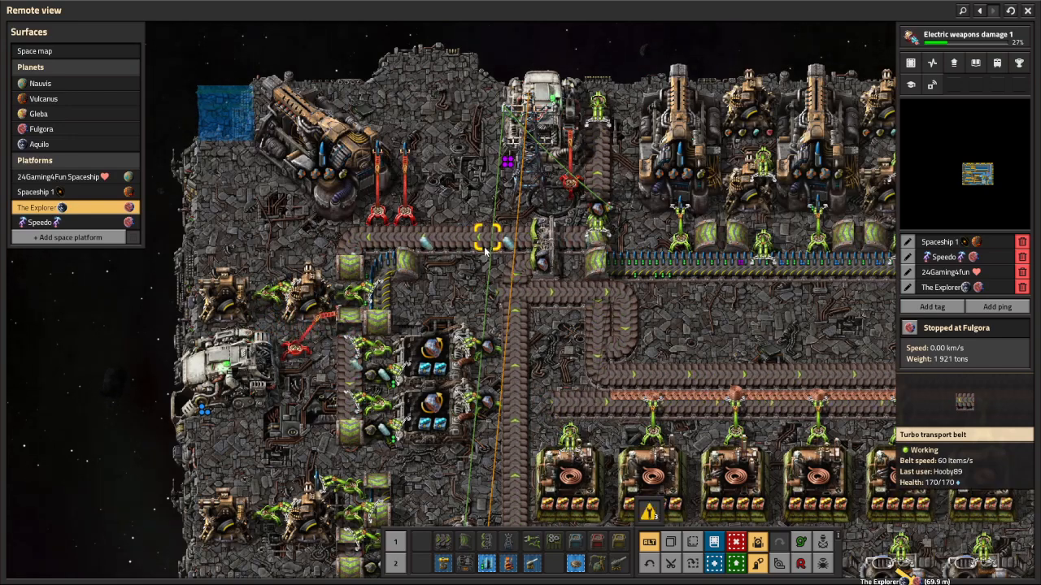
mouse_move(419, 366)
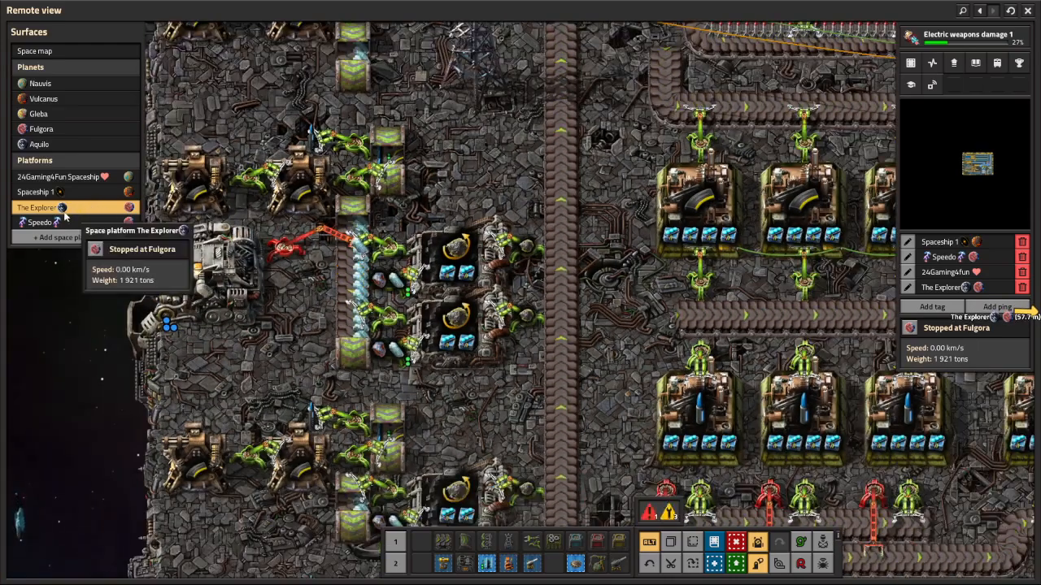
click(447, 325)
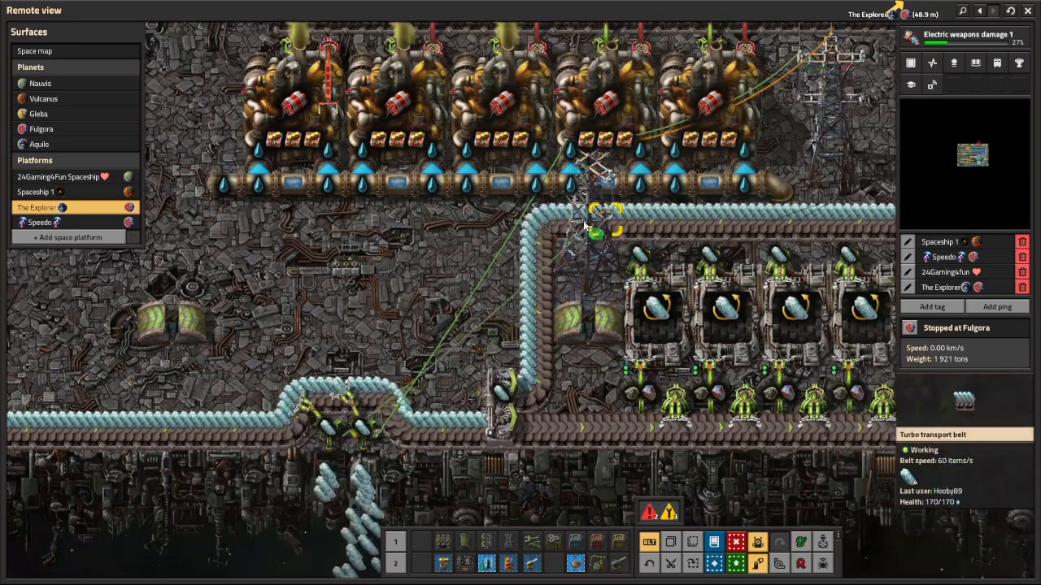
click(358, 439)
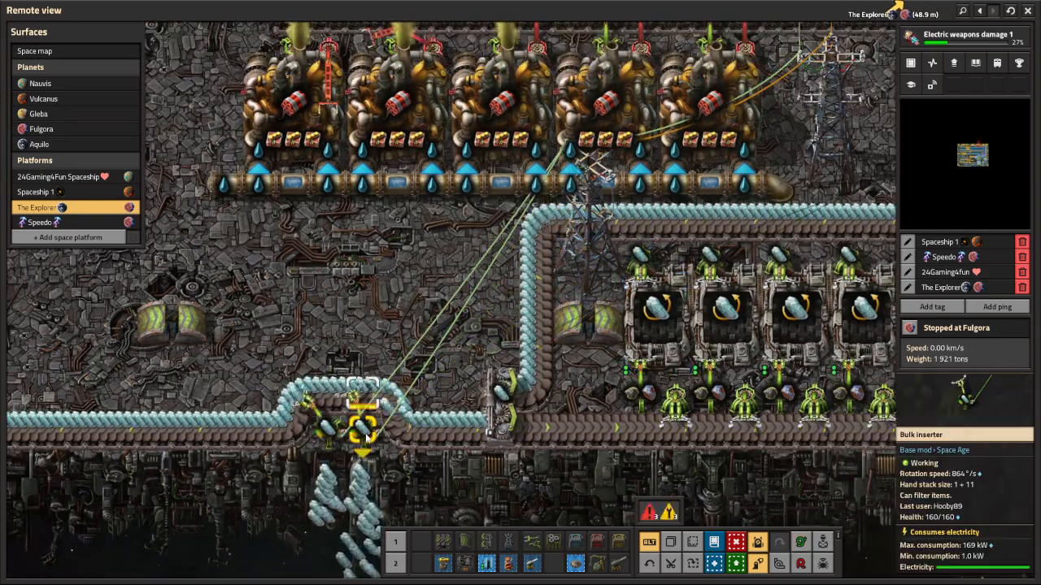
click(364, 434)
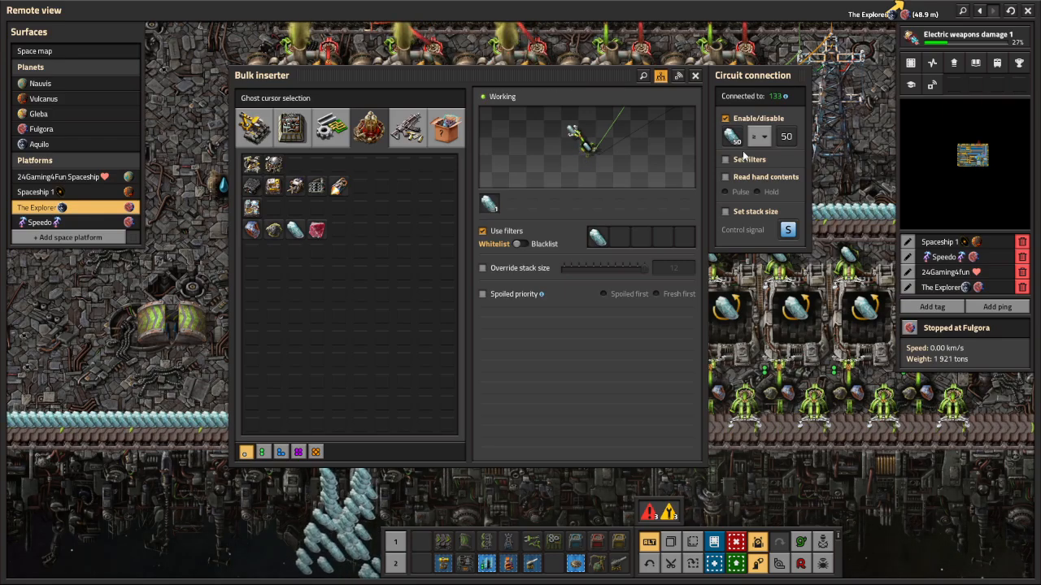
Close the bulk inserter's settings window
click(694, 75)
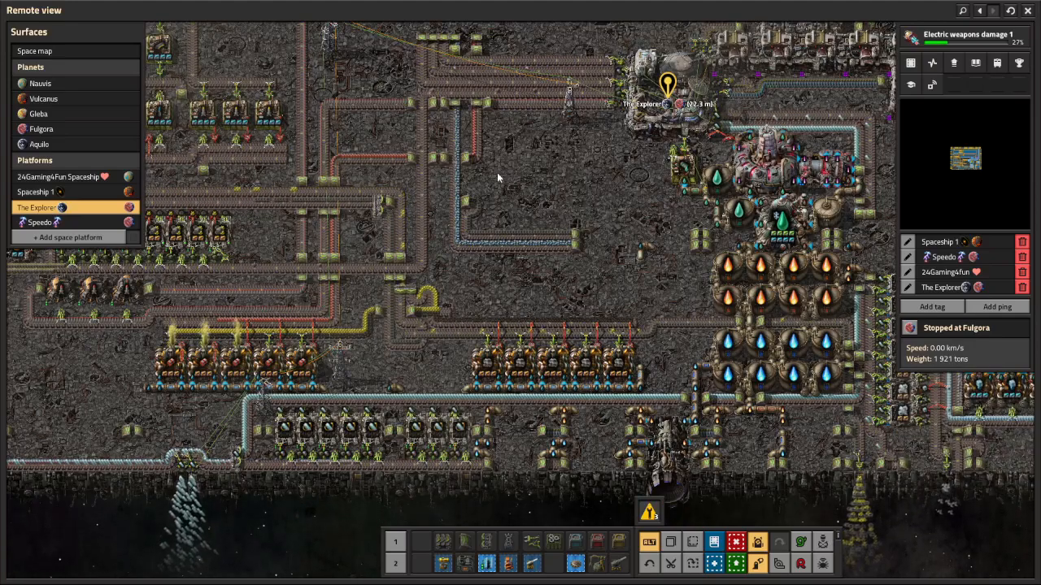
click(567, 130)
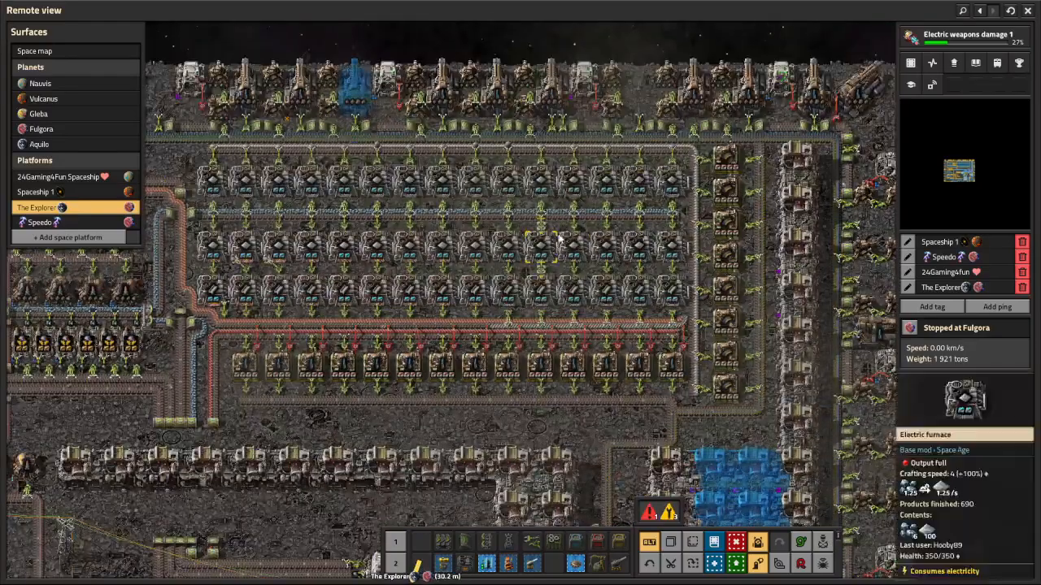
click(610, 378)
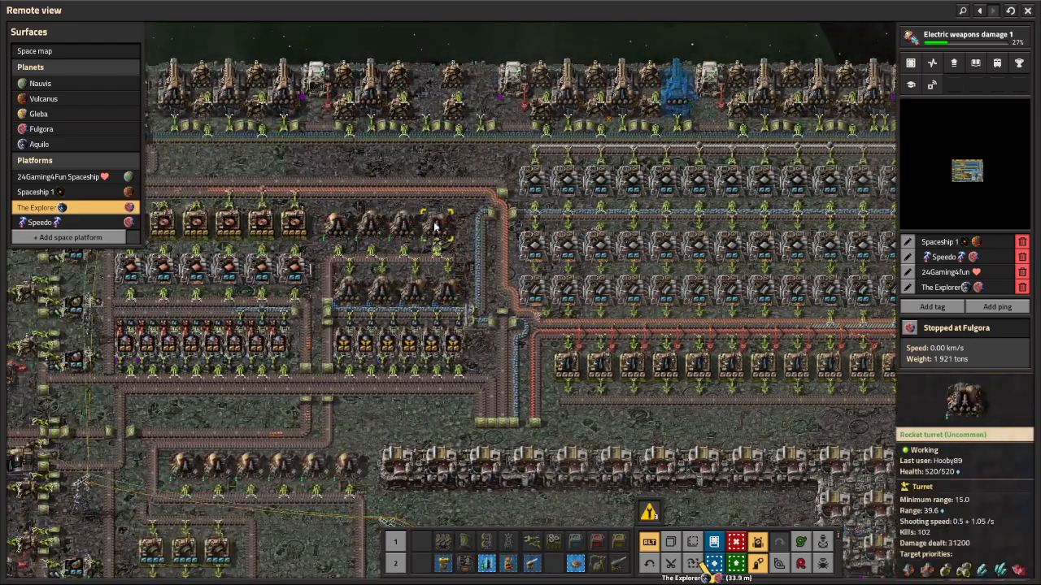
click(431, 227)
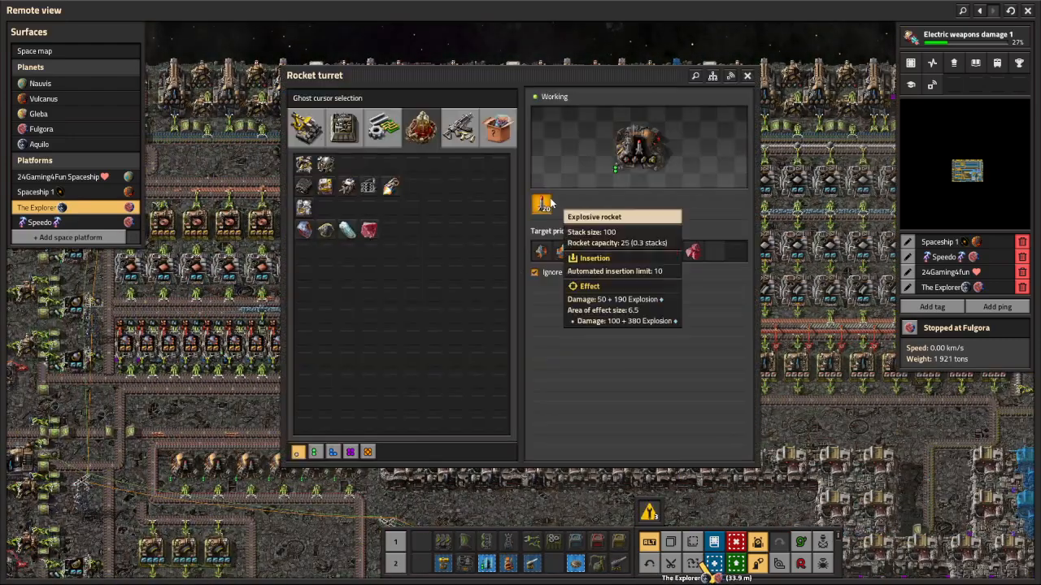
click(748, 74)
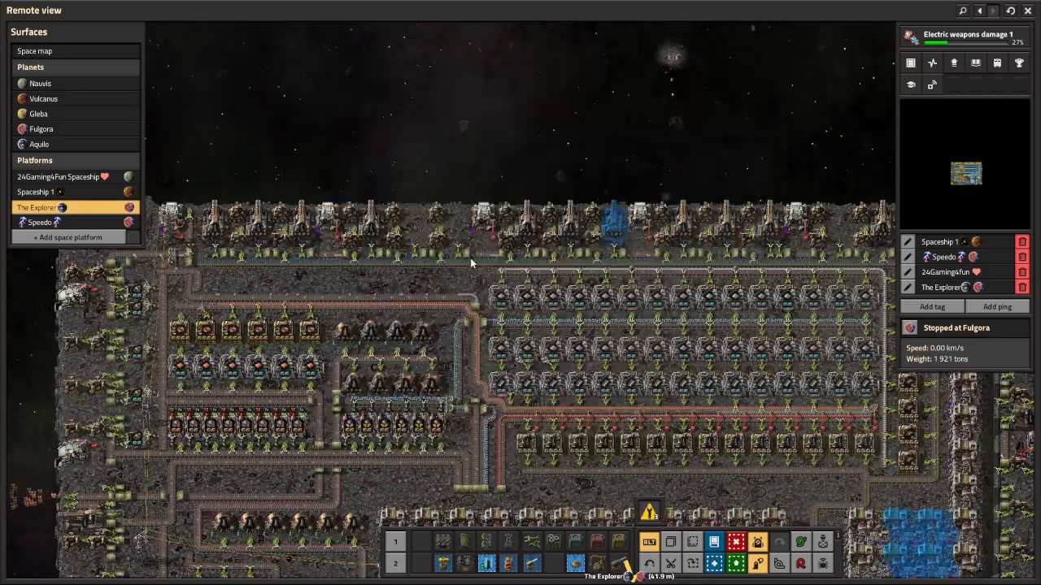
click(370, 233)
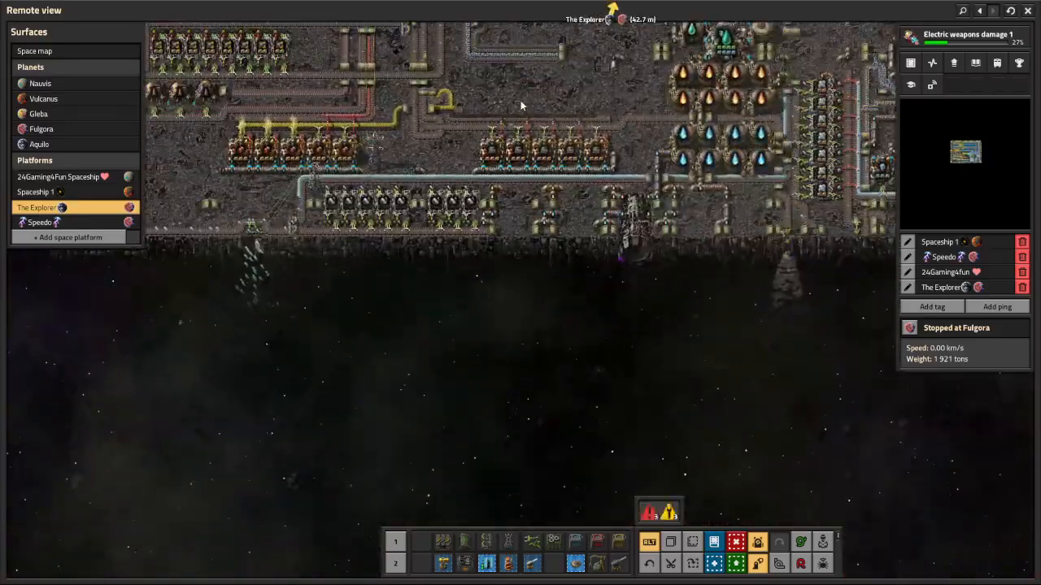
click(583, 219)
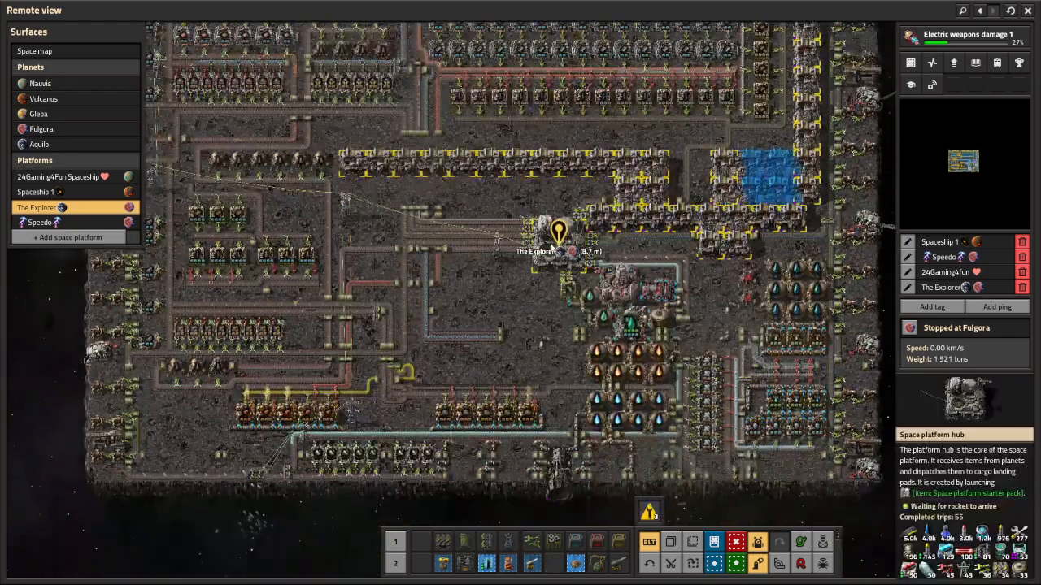
Open the space platform hub and pick an item for a new 10k Explorer request
click(560, 244)
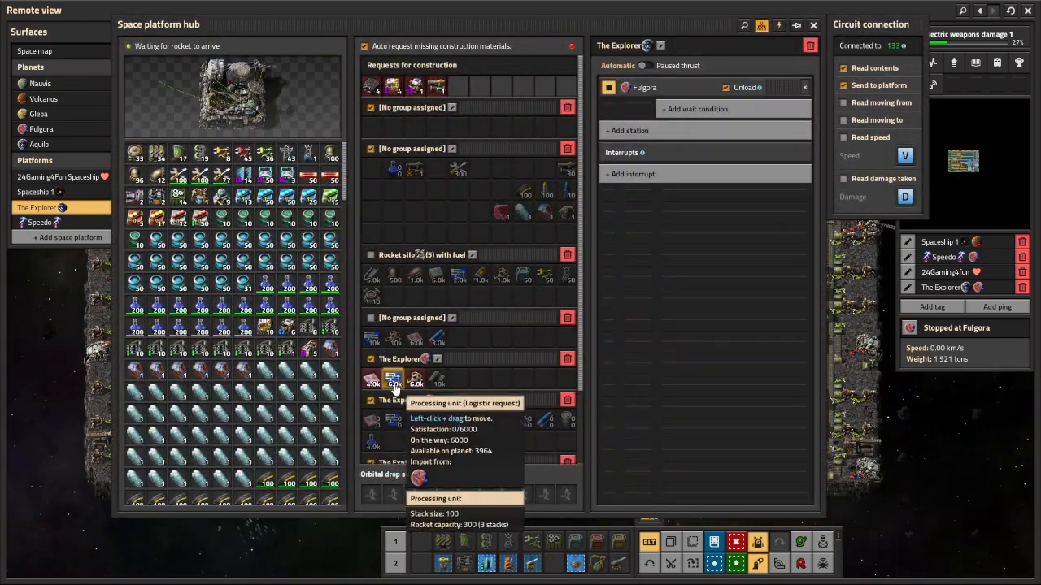
mouse_move(414, 380)
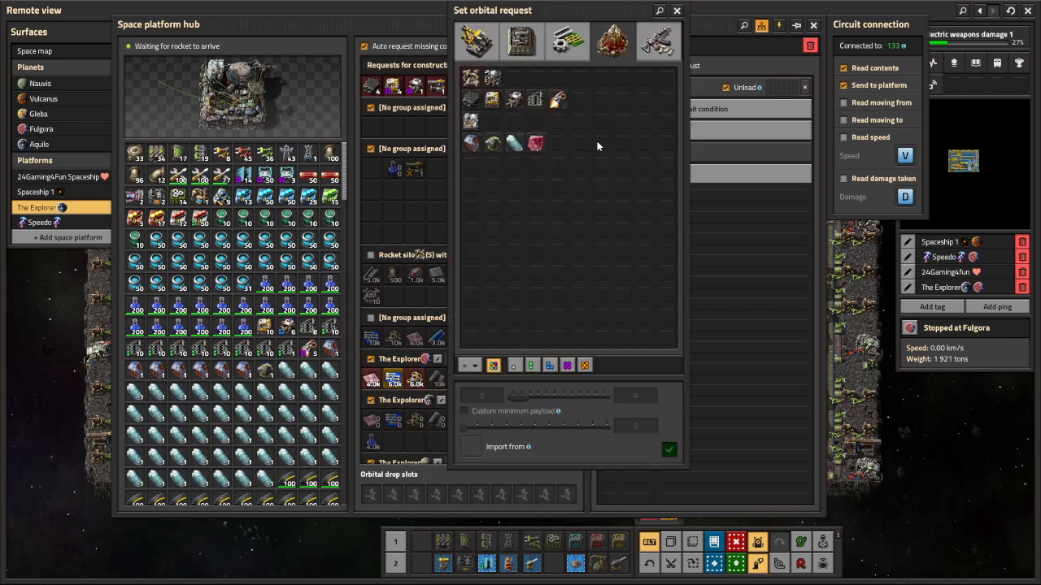
click(517, 42)
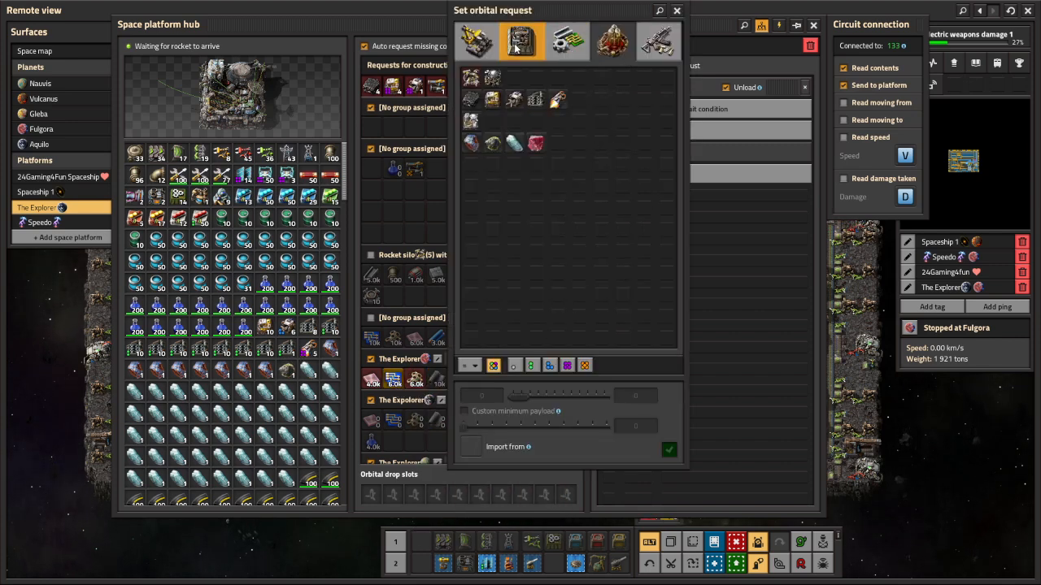
click(515, 41)
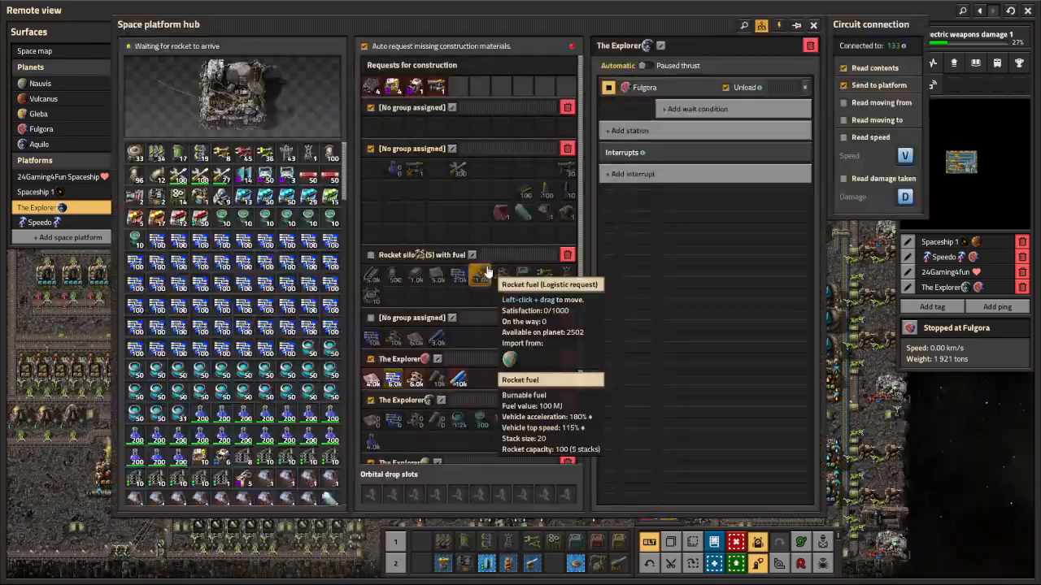
mouse_move(494, 387)
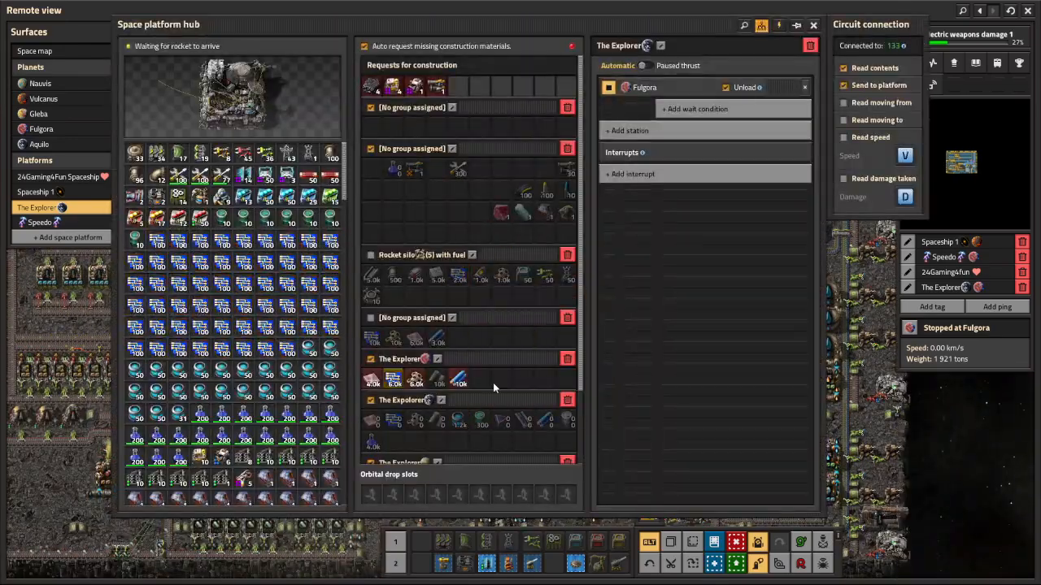
mouse_move(522, 274)
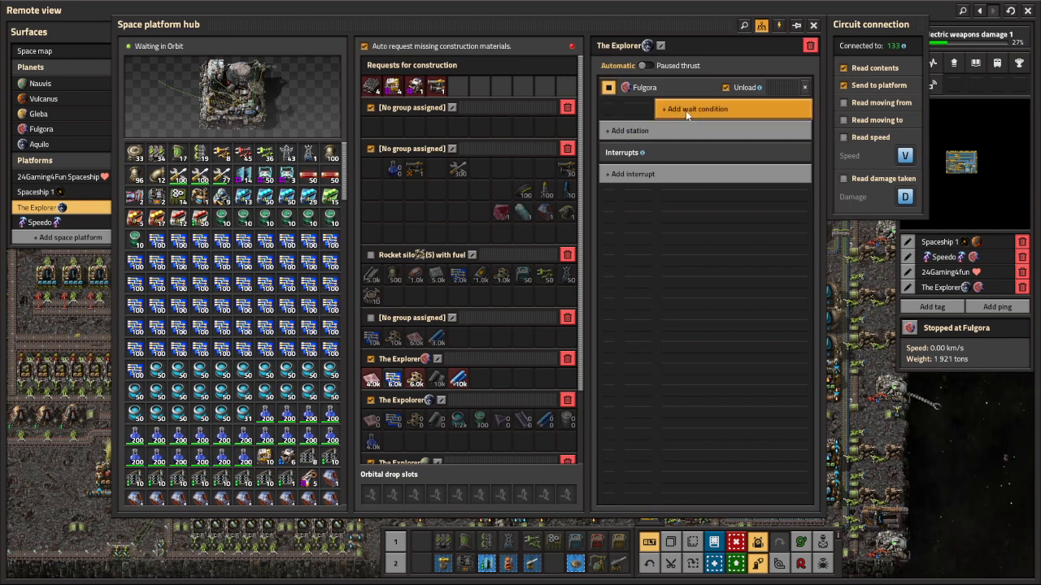
mouse_move(680, 112)
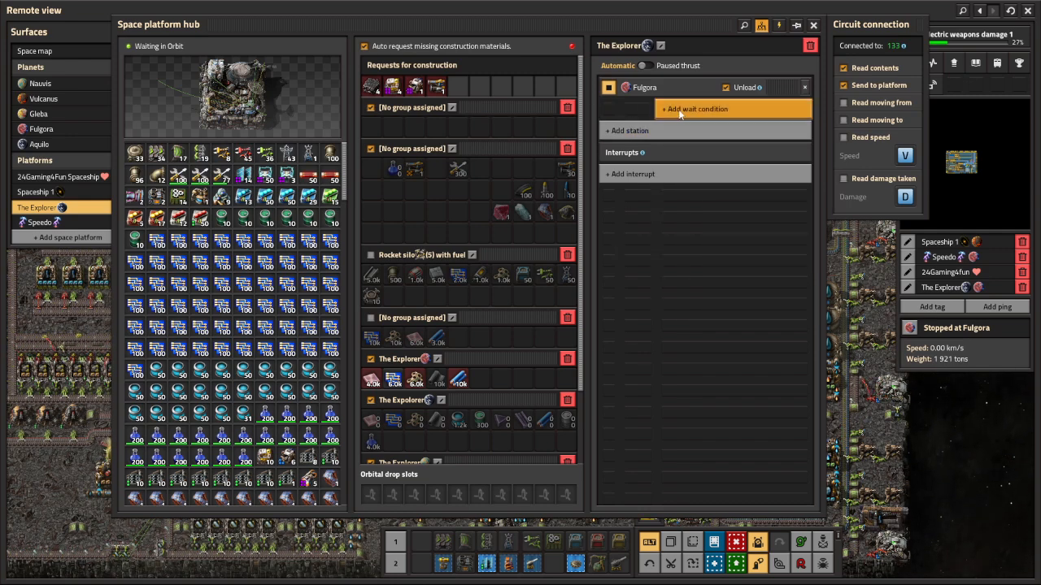
Add a Fulgora stop wait condition: cargo railgun ammo compared against 0
click(694, 109)
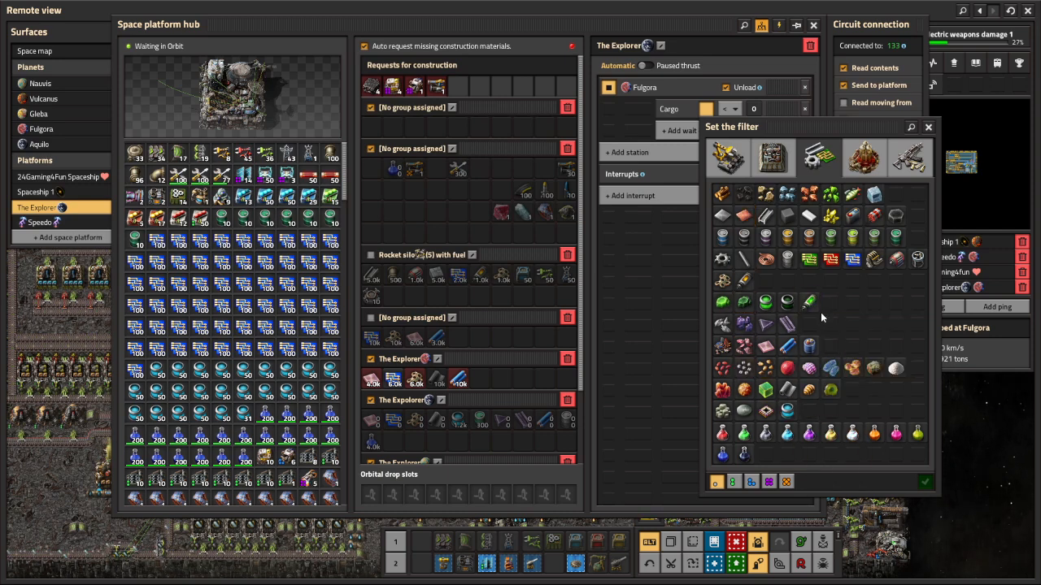
click(909, 158)
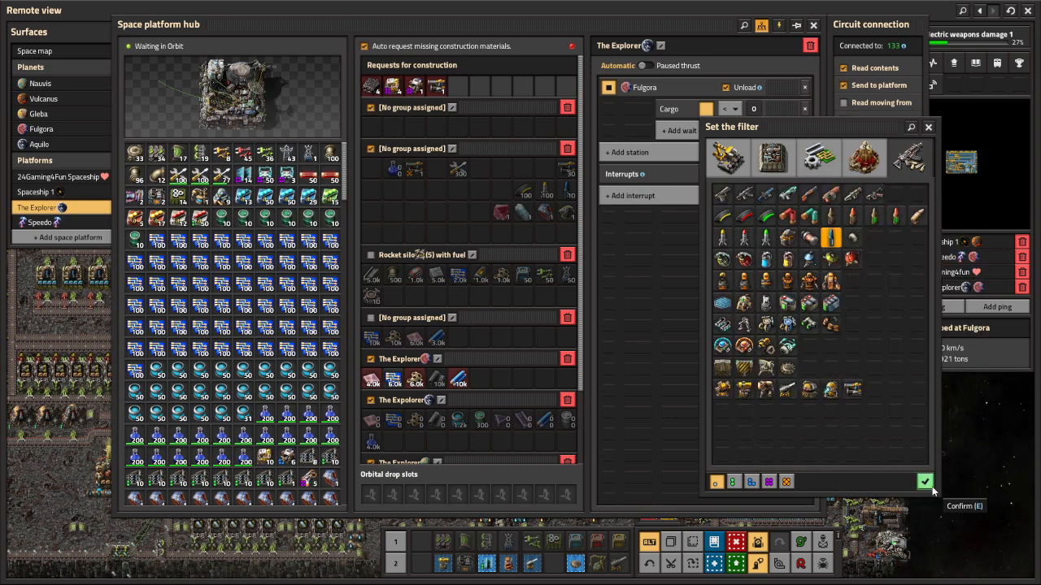
click(924, 481)
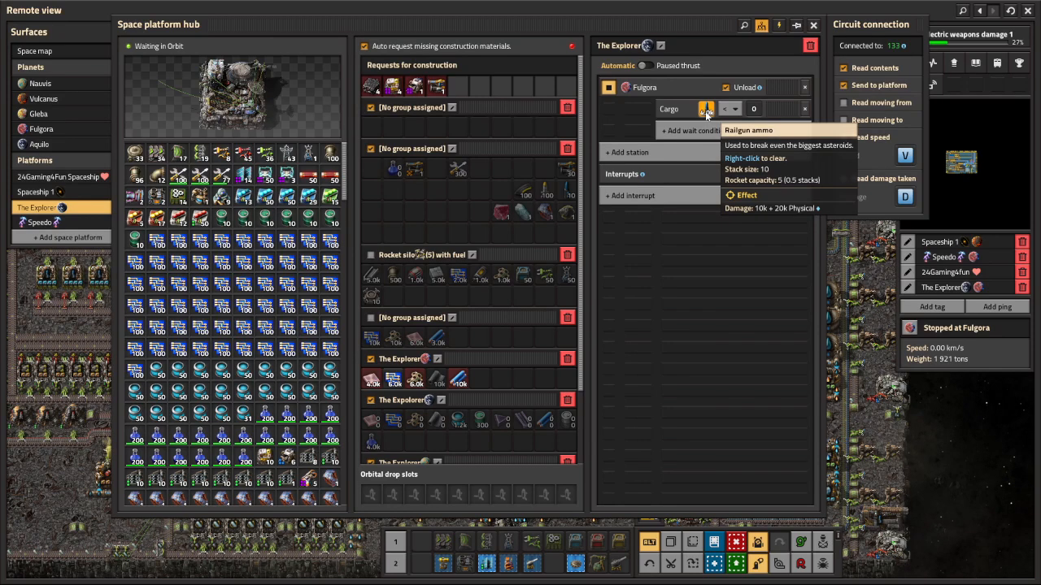
mouse_move(683, 116)
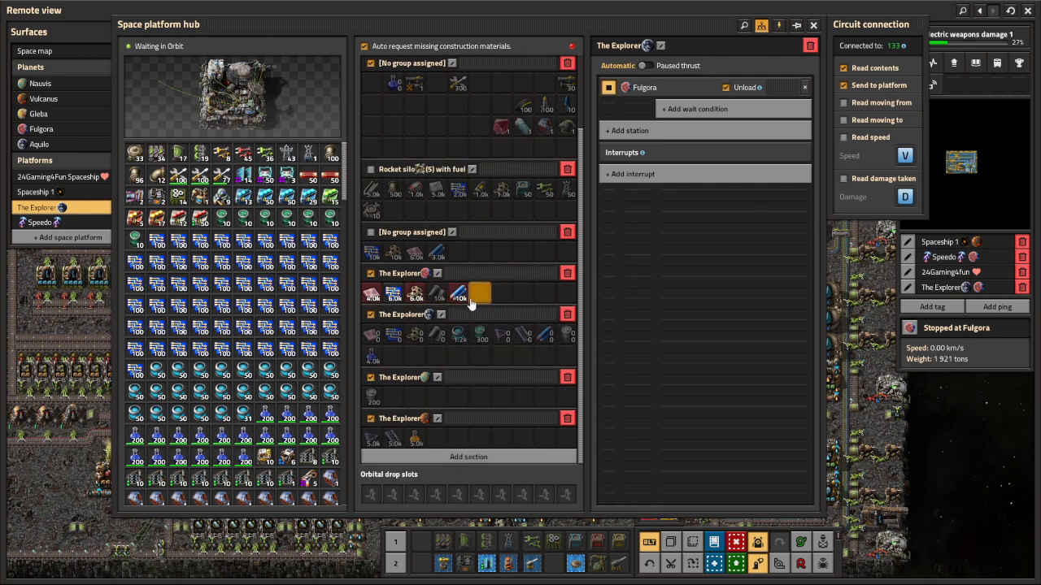
mouse_move(478, 308)
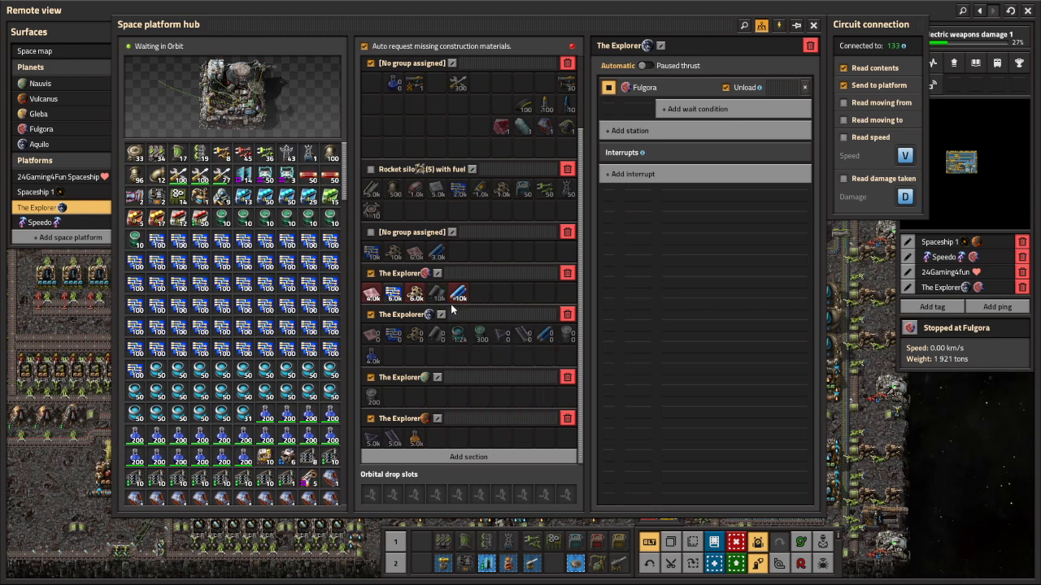
mouse_move(486, 328)
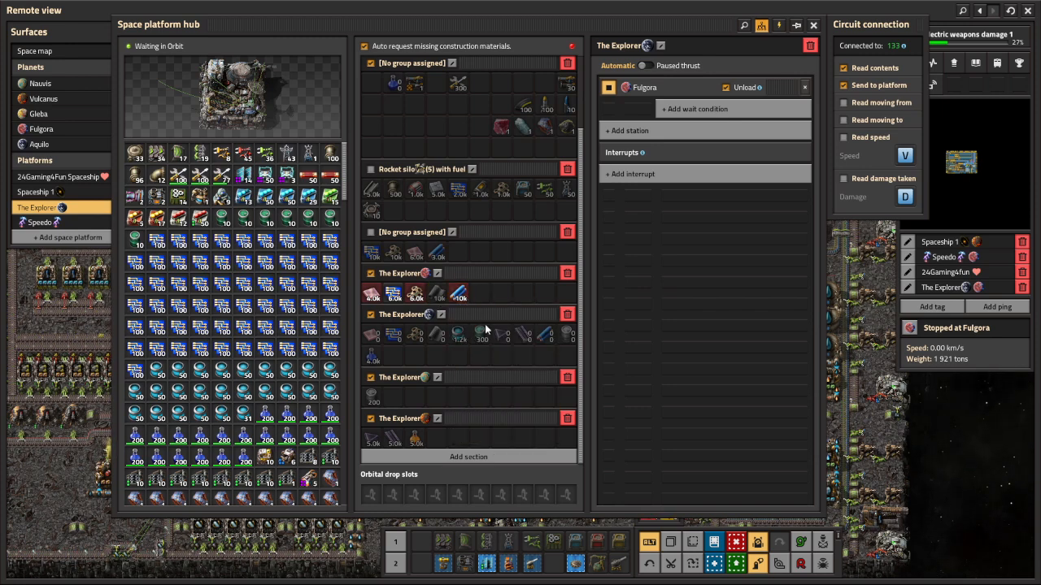
mouse_move(436, 295)
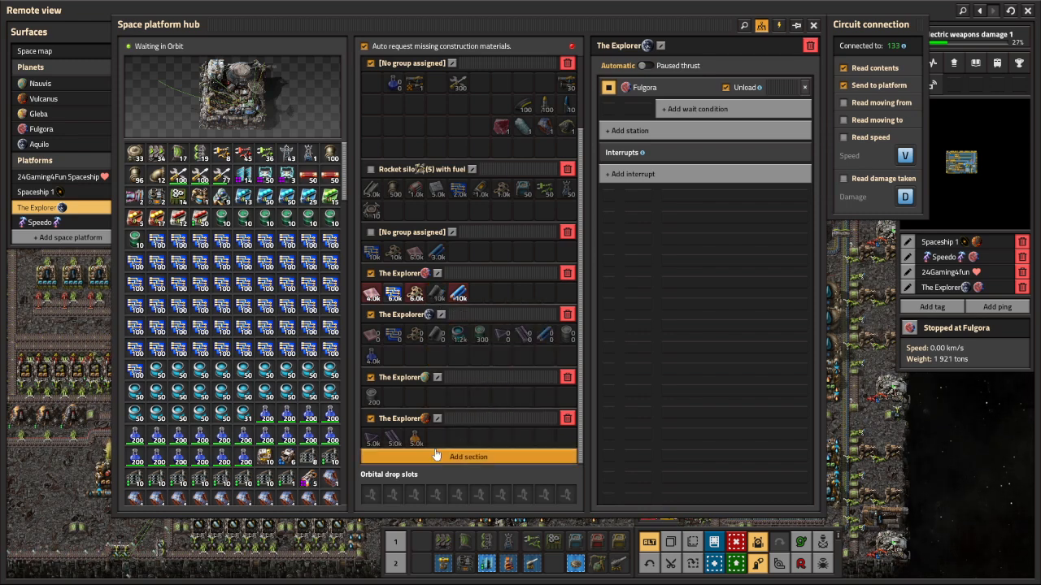
mouse_move(477, 462)
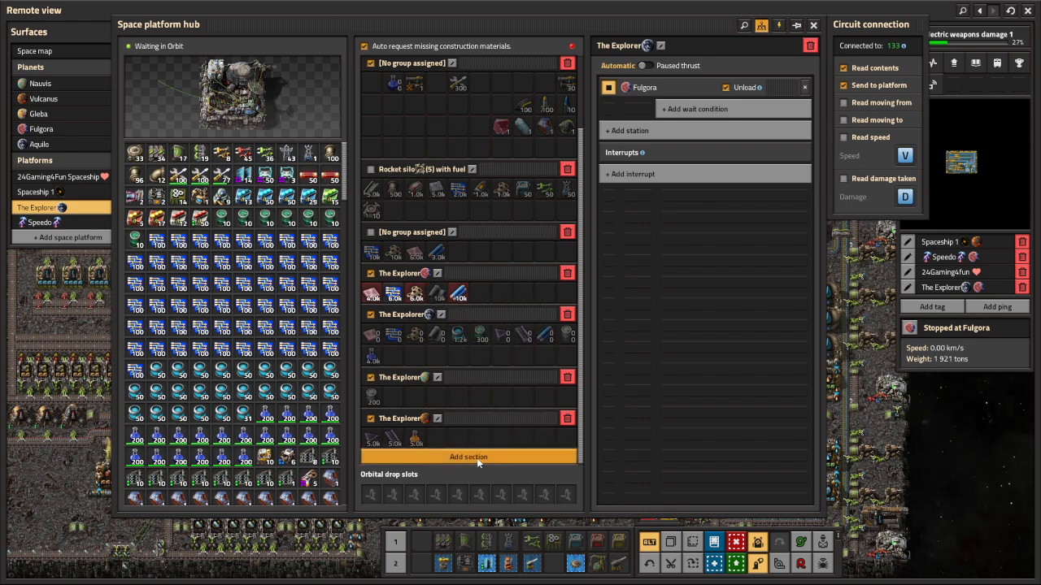
Add a hub request section grouped as 'The Explorer' and browse icons for a planet tag
click(468, 457)
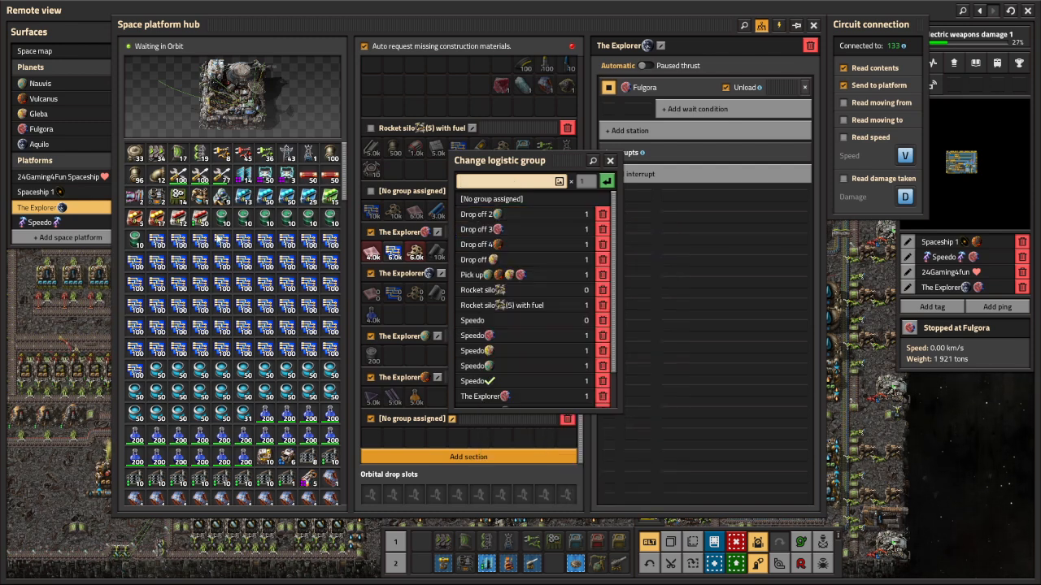
text(The Explorer)
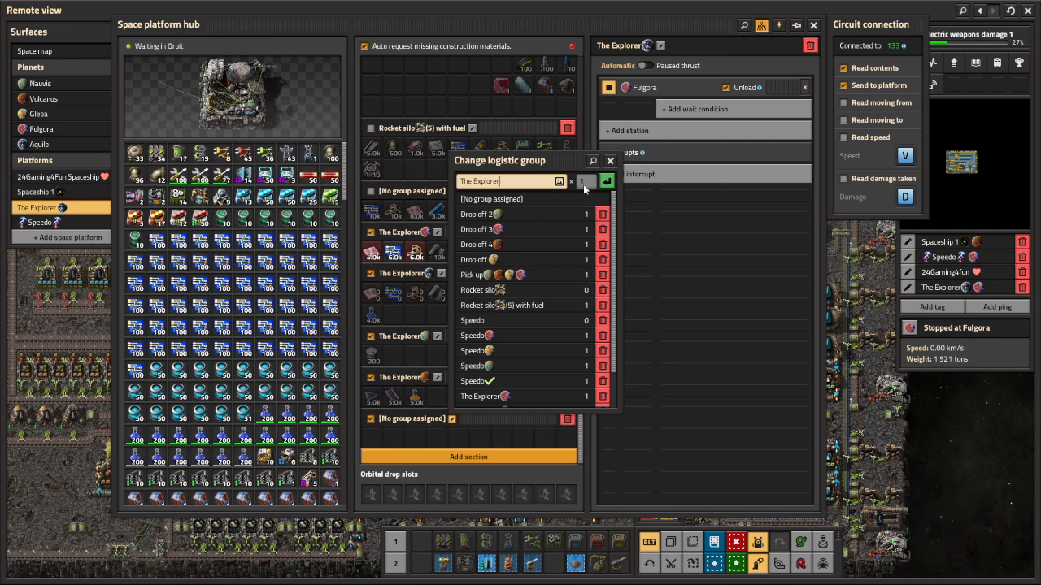
click(559, 180)
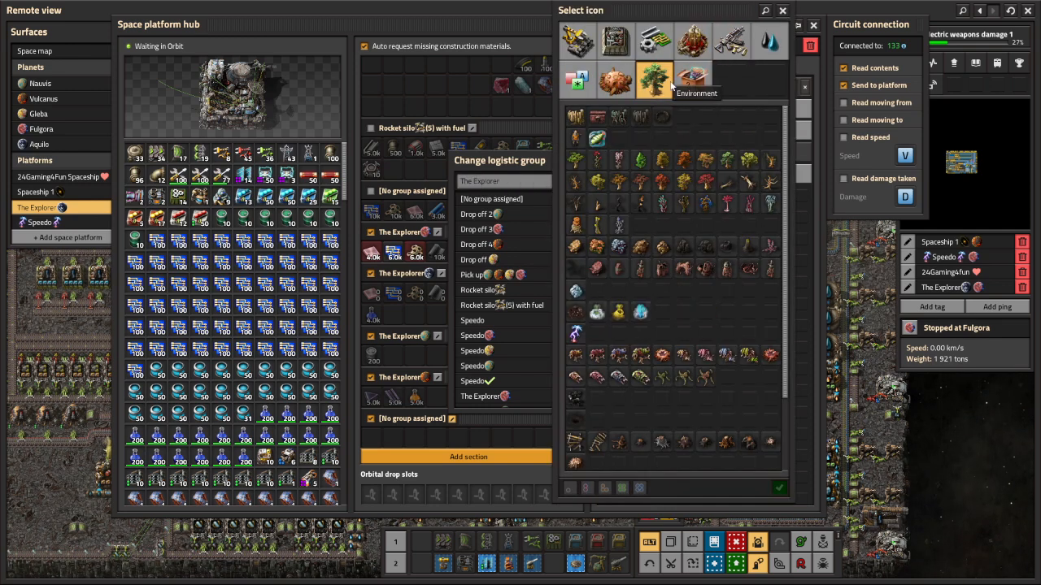
click(693, 79)
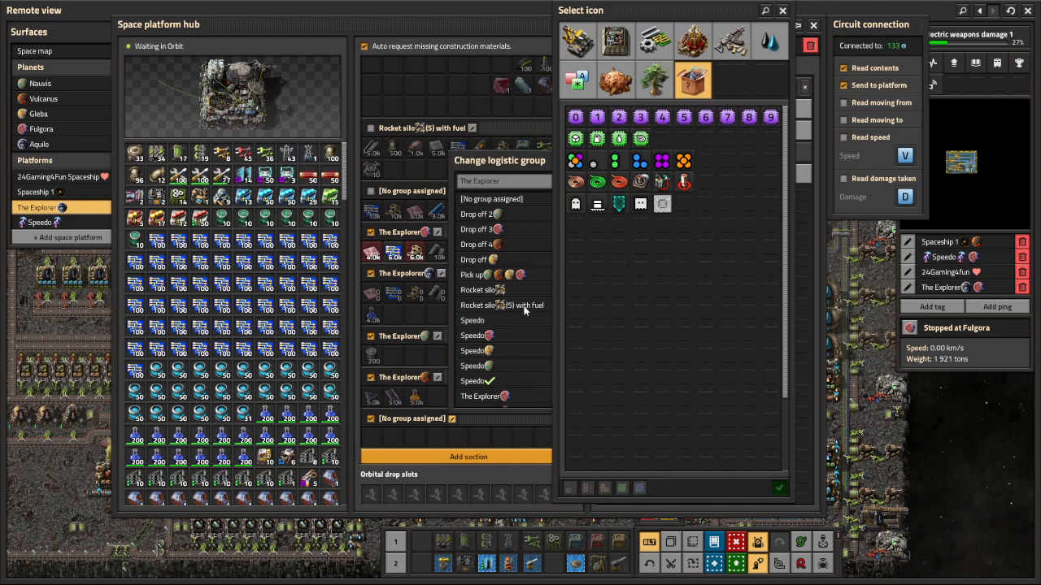
click(611, 79)
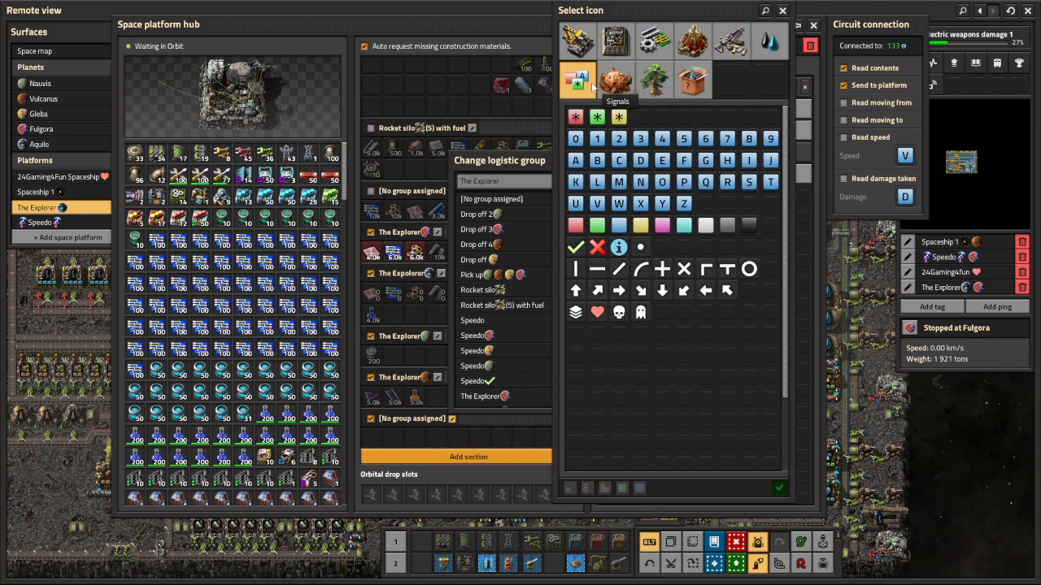
click(690, 41)
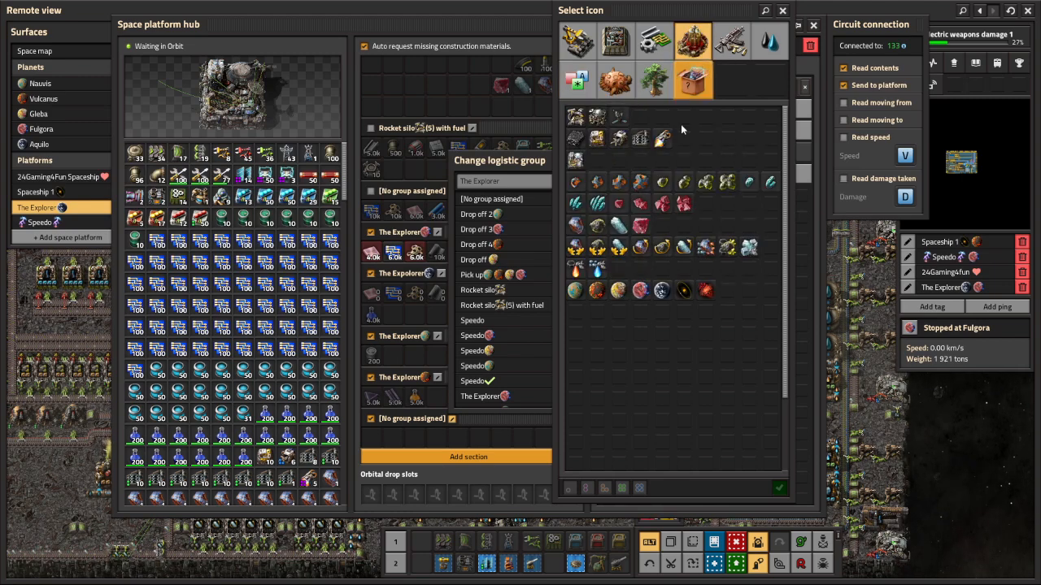
mouse_move(618, 289)
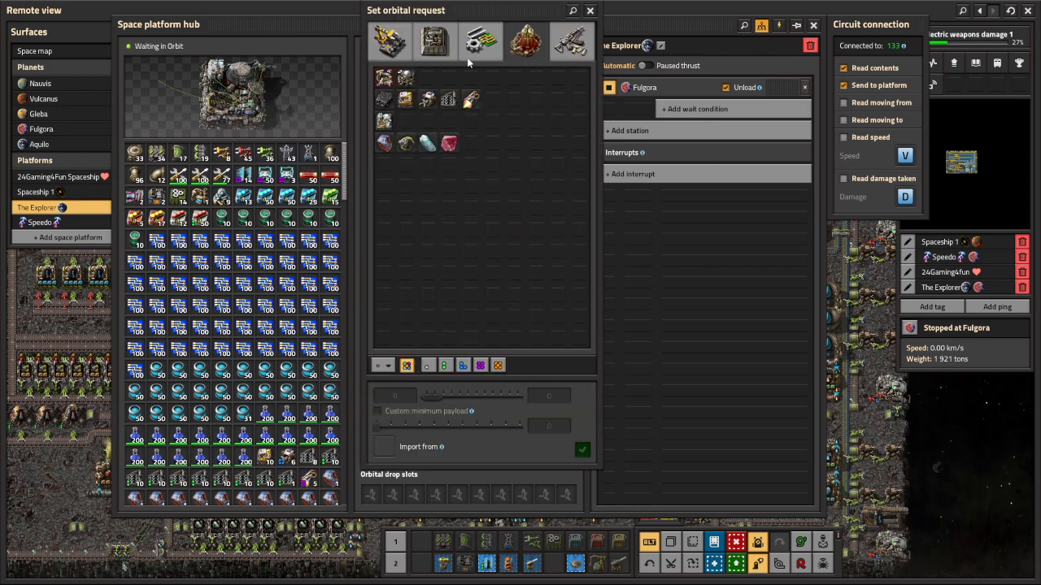
Choose an intermediate product and confirm a 5.0k orbital request
click(432, 41)
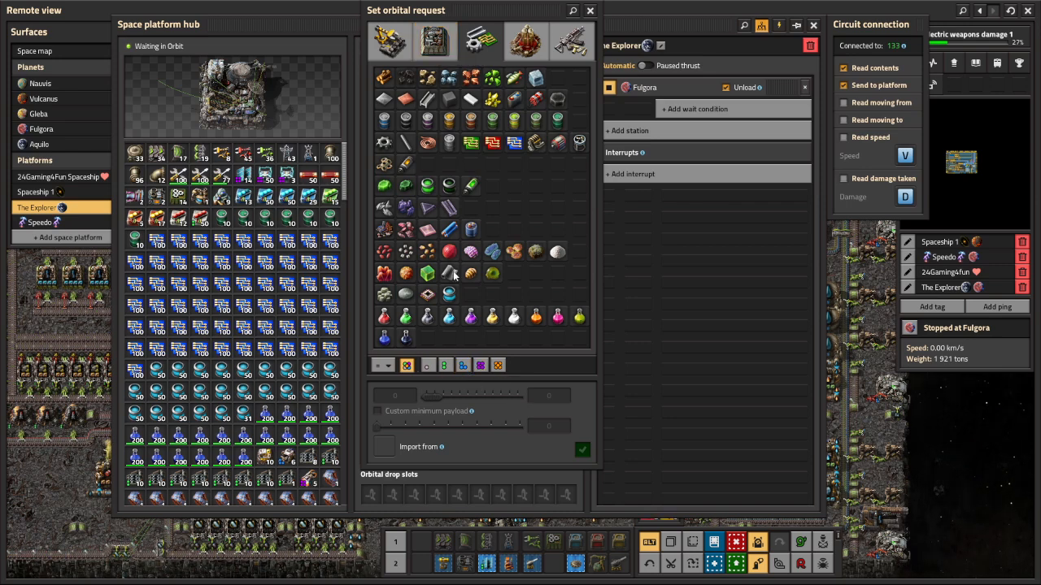
click(449, 273)
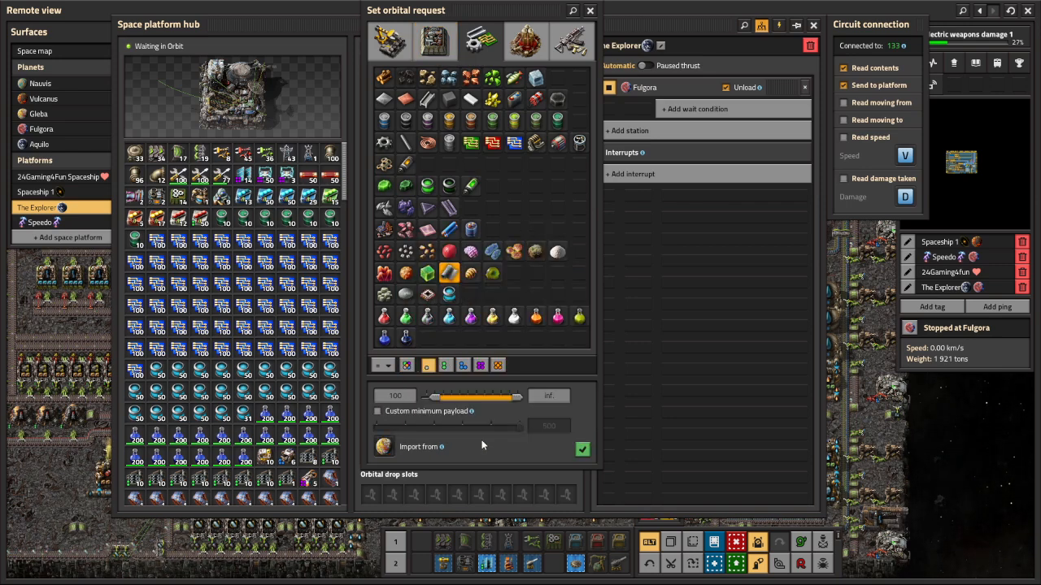
click(396, 395)
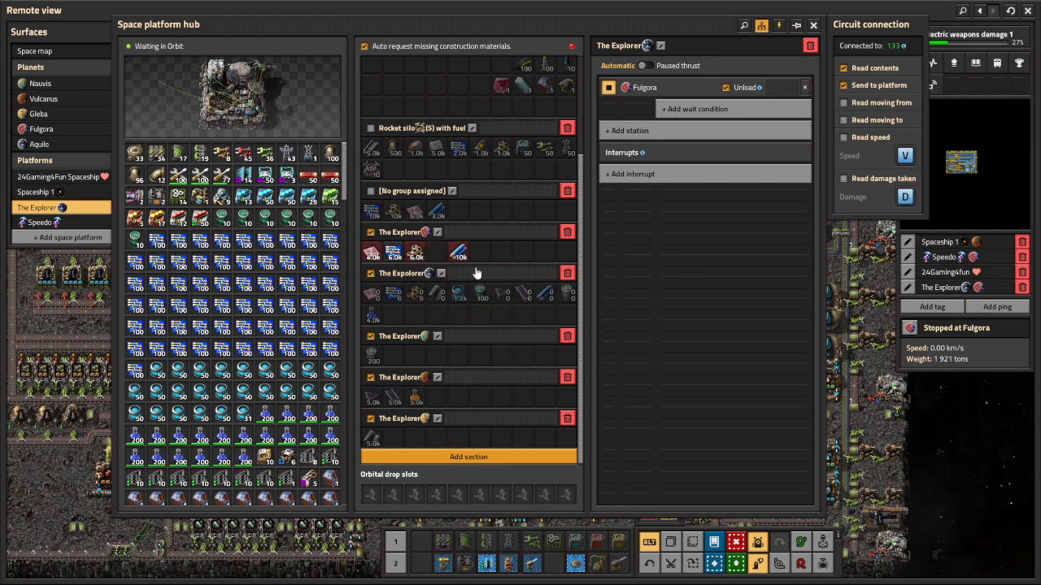
mouse_move(479, 293)
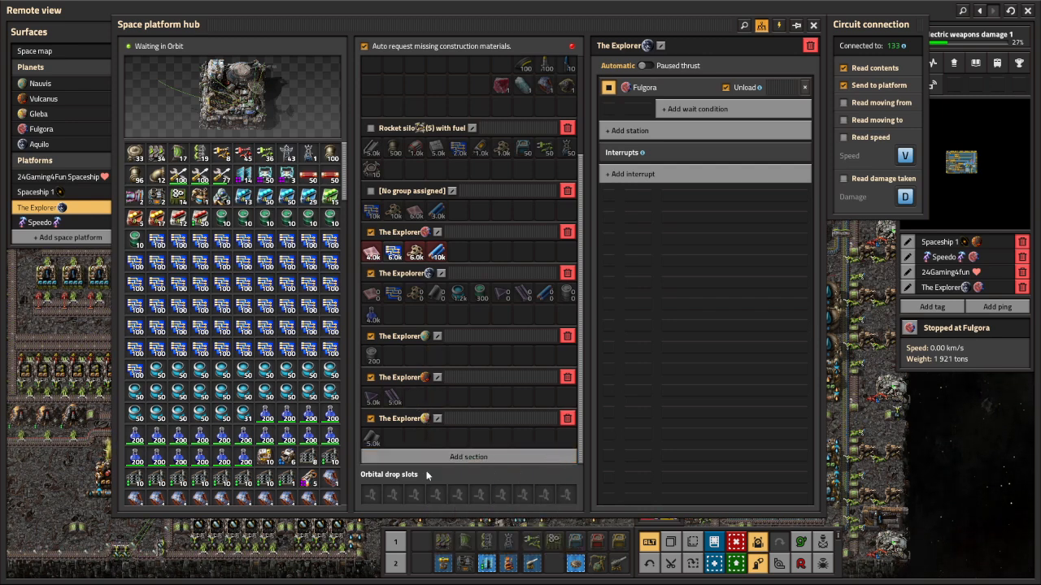
mouse_move(307, 340)
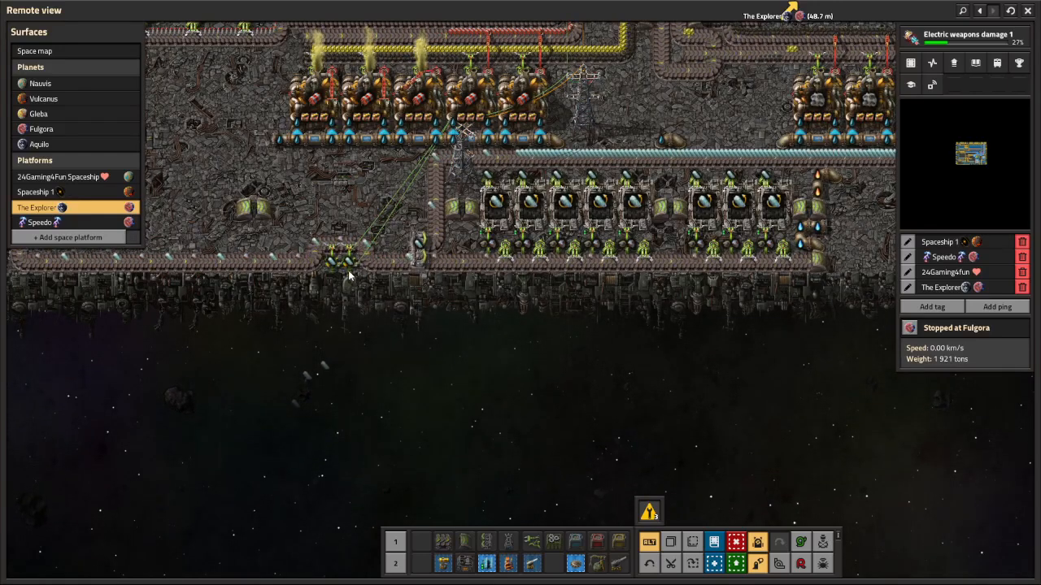
View the platform's electric network: 33.4 MW consumed of 80 MW production
click(486, 166)
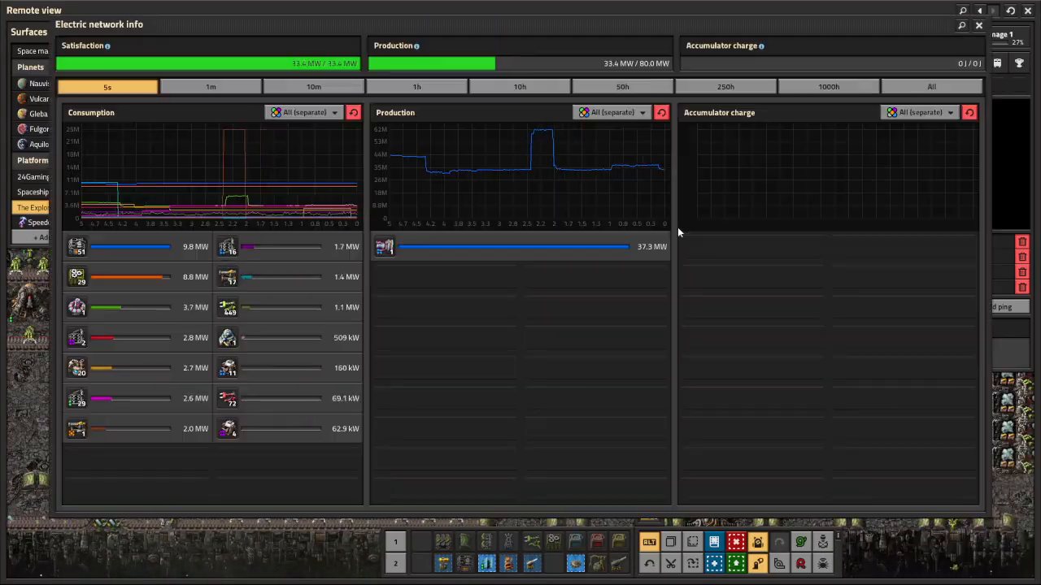
click(953, 28)
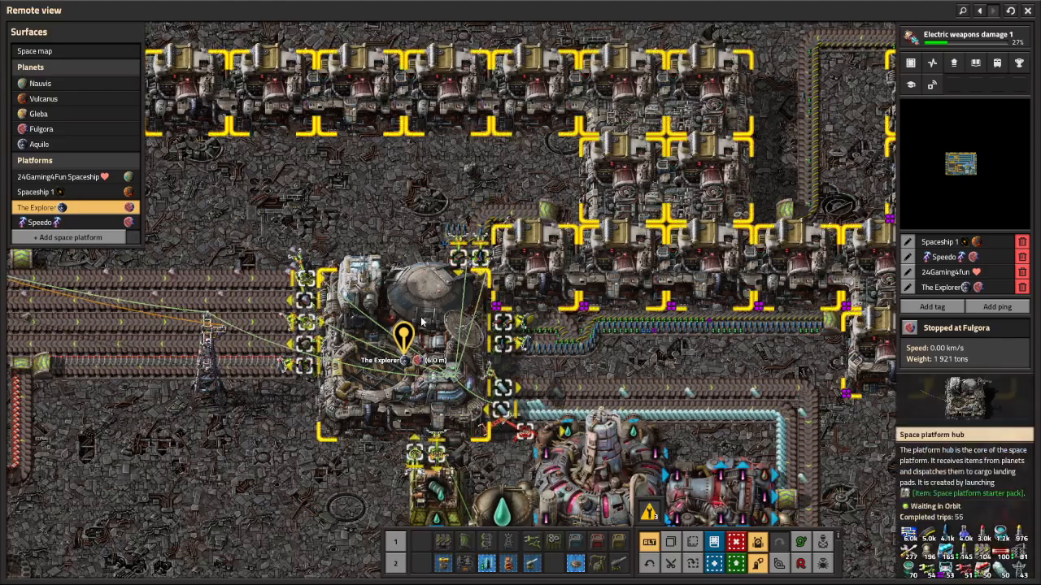
mouse_move(429, 290)
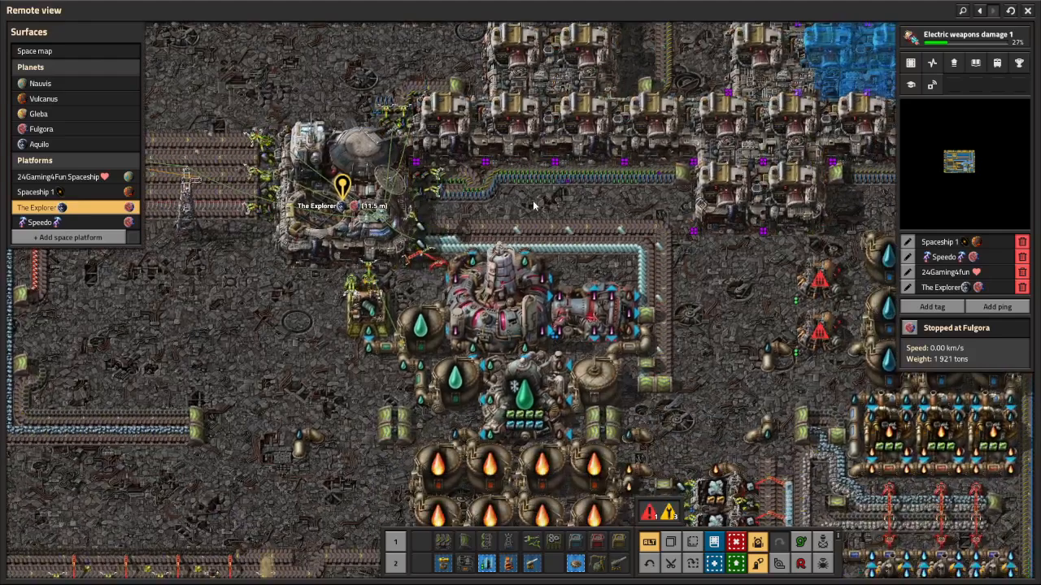
Open the fusion reactor's details, showing it working on fusion power cells
click(419, 334)
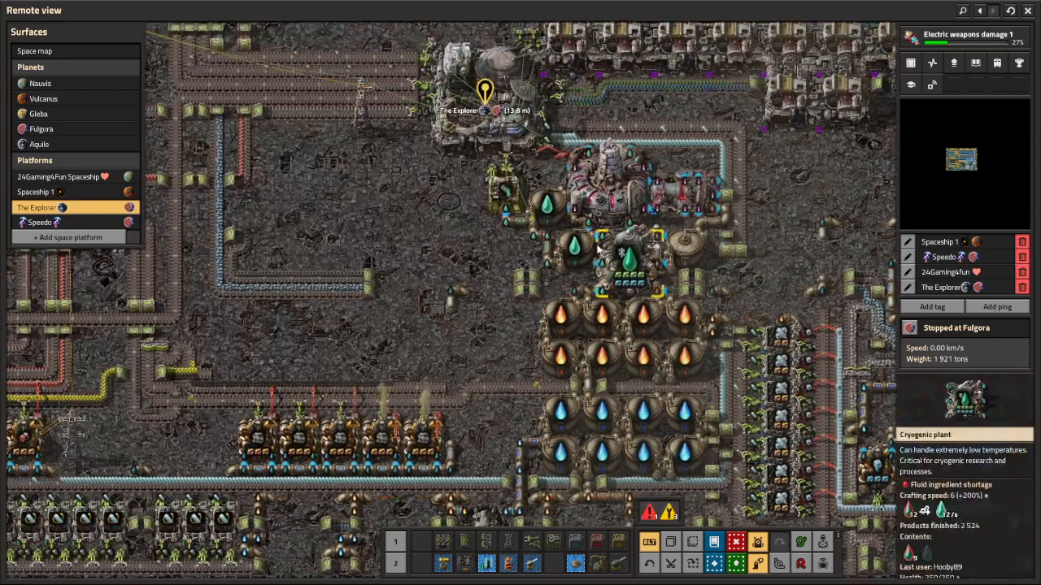
click(545, 210)
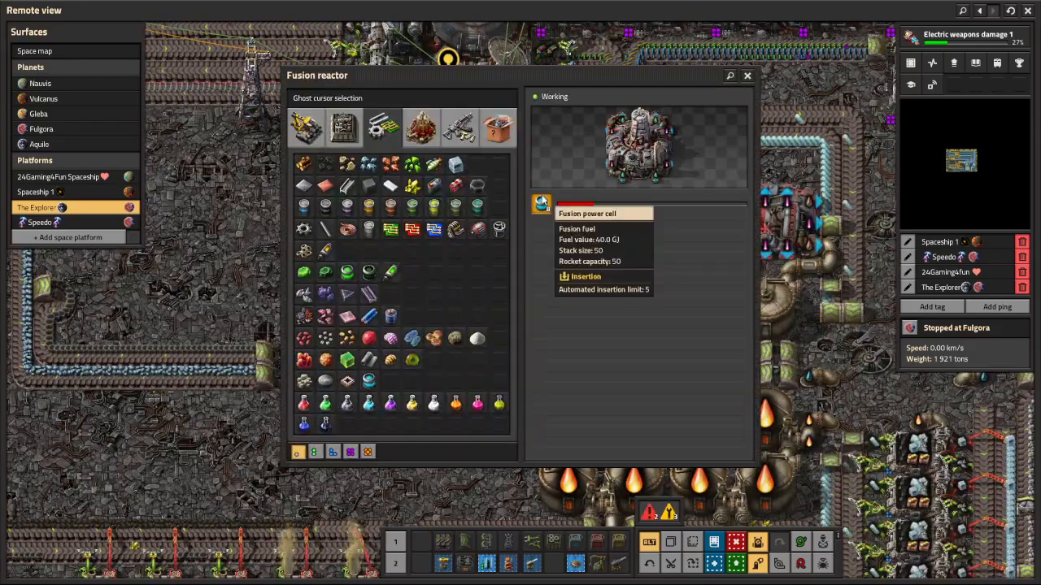
Close the fusion reactor window and inspect the 19k cold fluoroketone storage tank
click(747, 74)
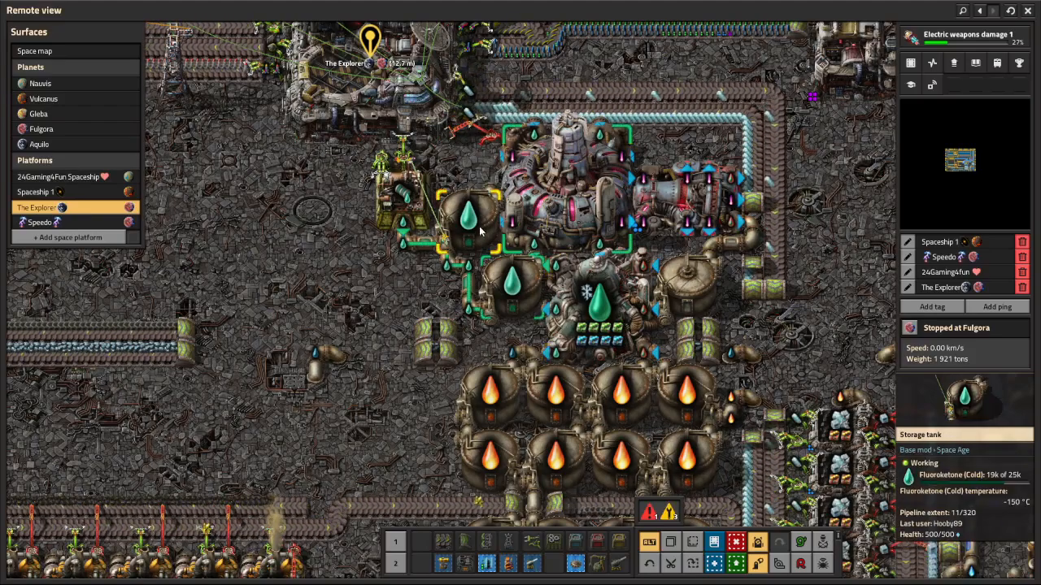
click(471, 219)
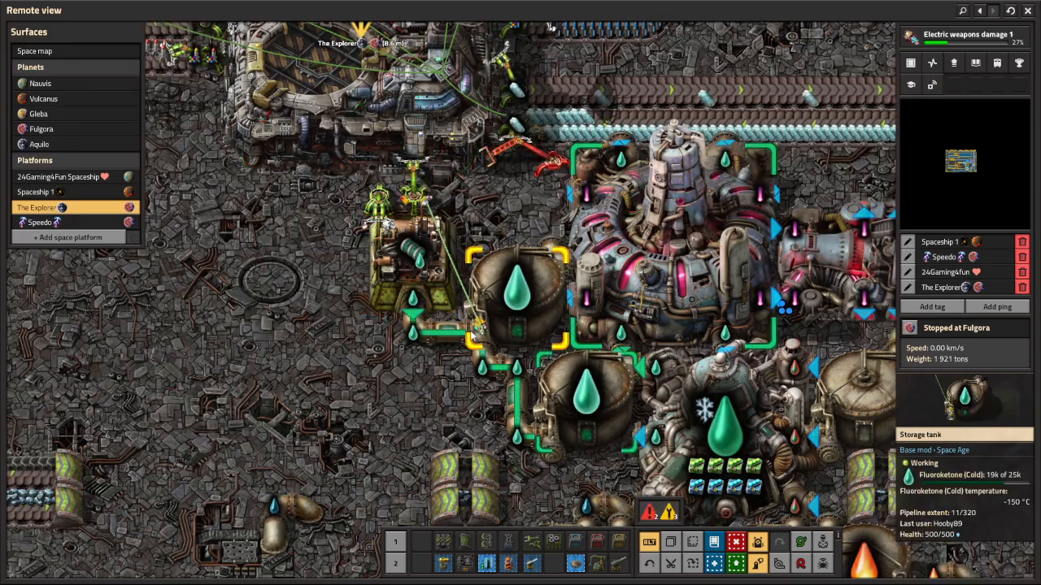
mouse_move(524, 313)
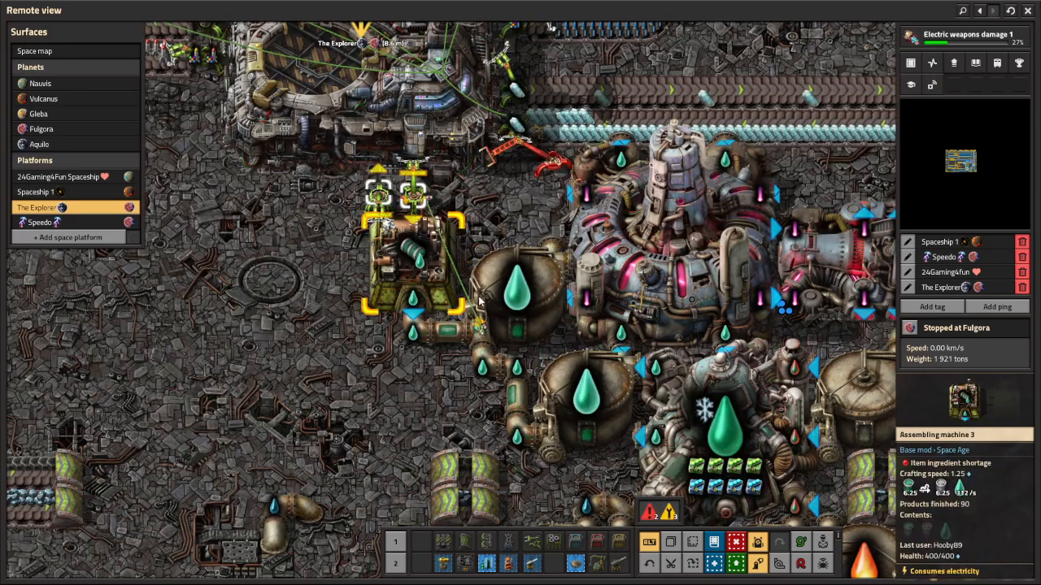
Open the assembler-feeding bulk inserter showing its fluoroketone-versus-10k enable condition
click(512, 309)
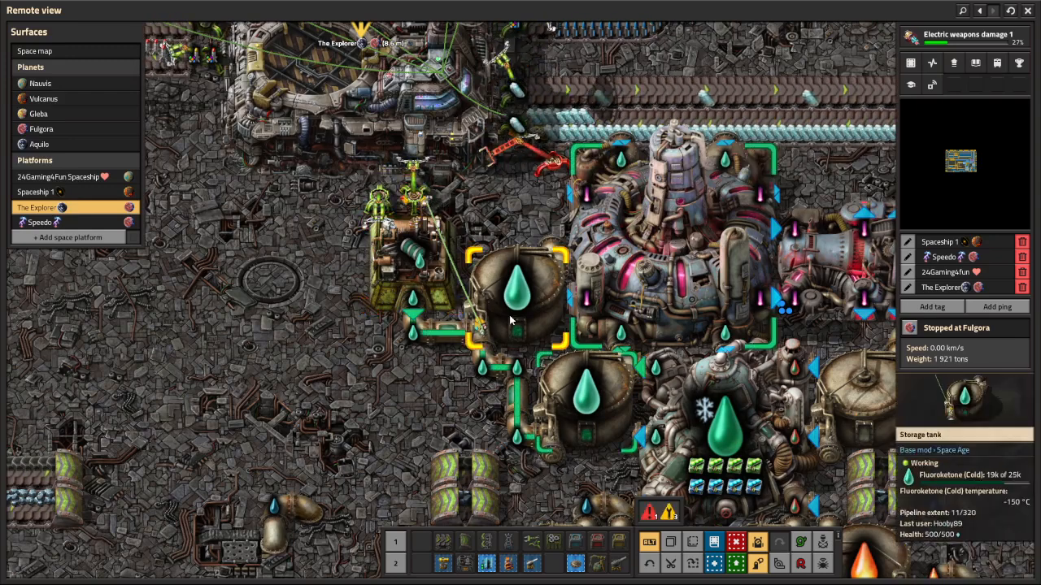
click(410, 203)
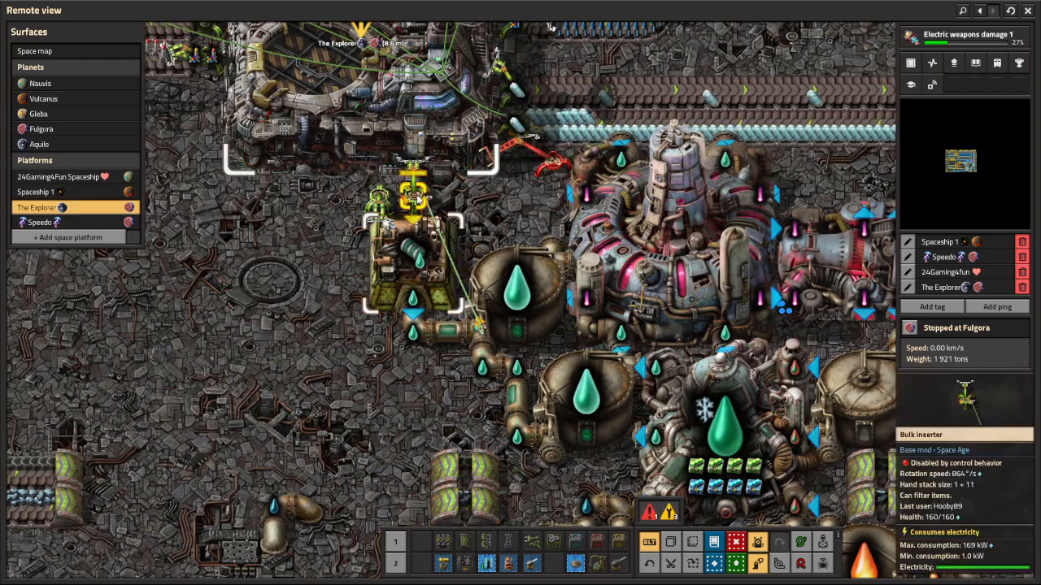
click(410, 199)
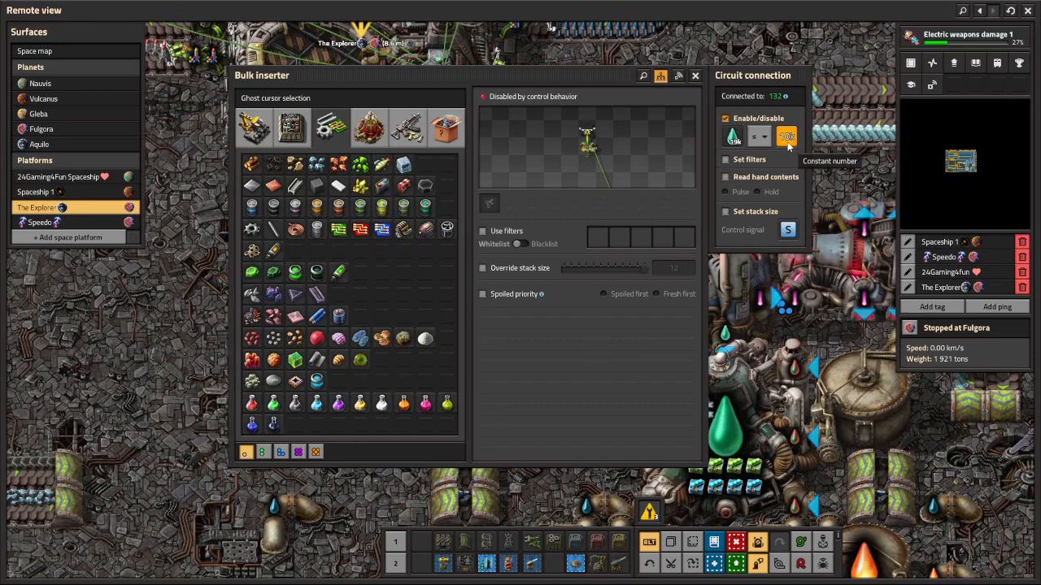
mouse_move(732, 136)
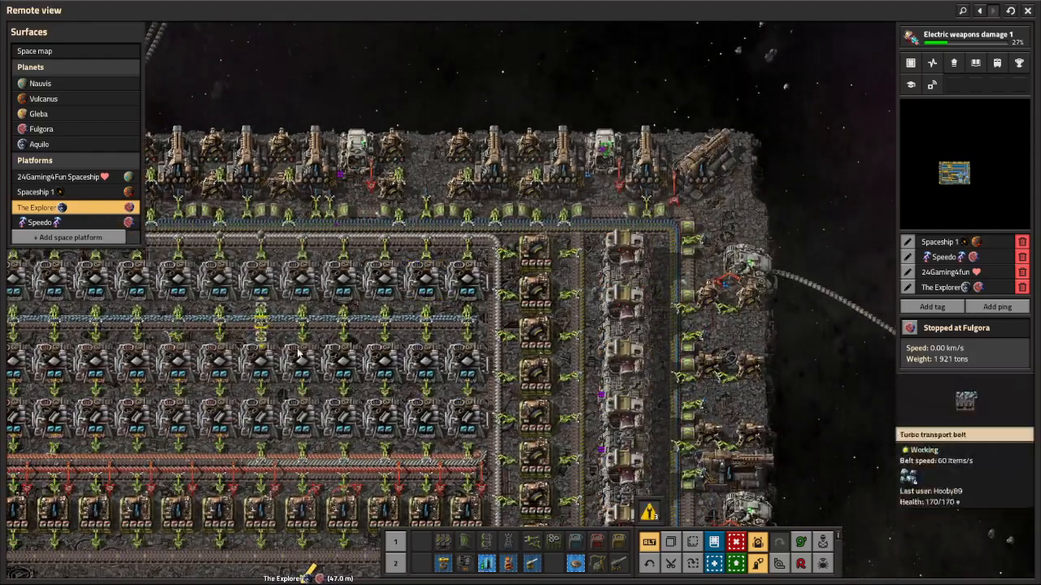
Pan the remote view to the electric furnace rows near the platform edge
click(350, 379)
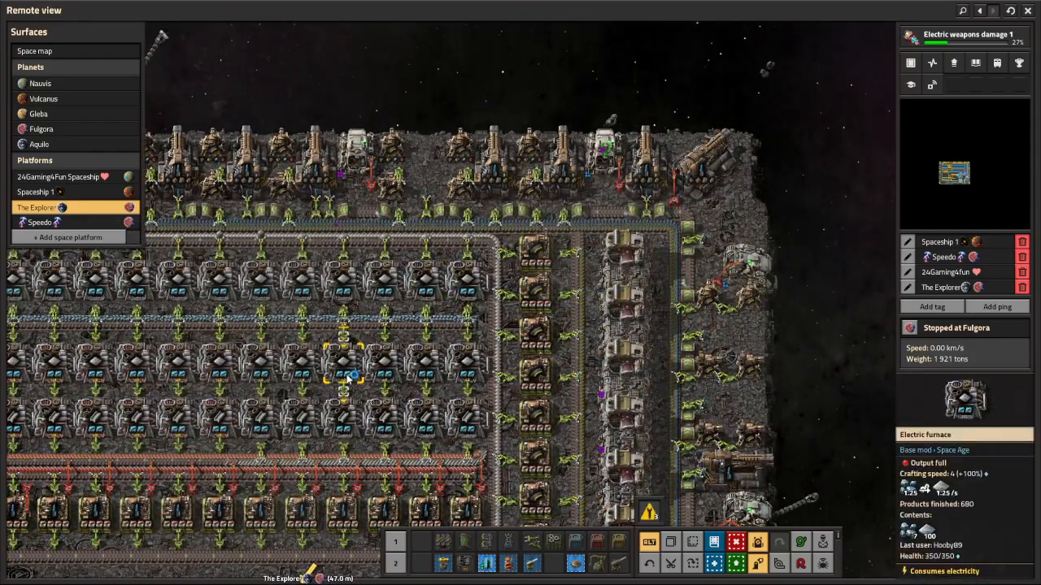